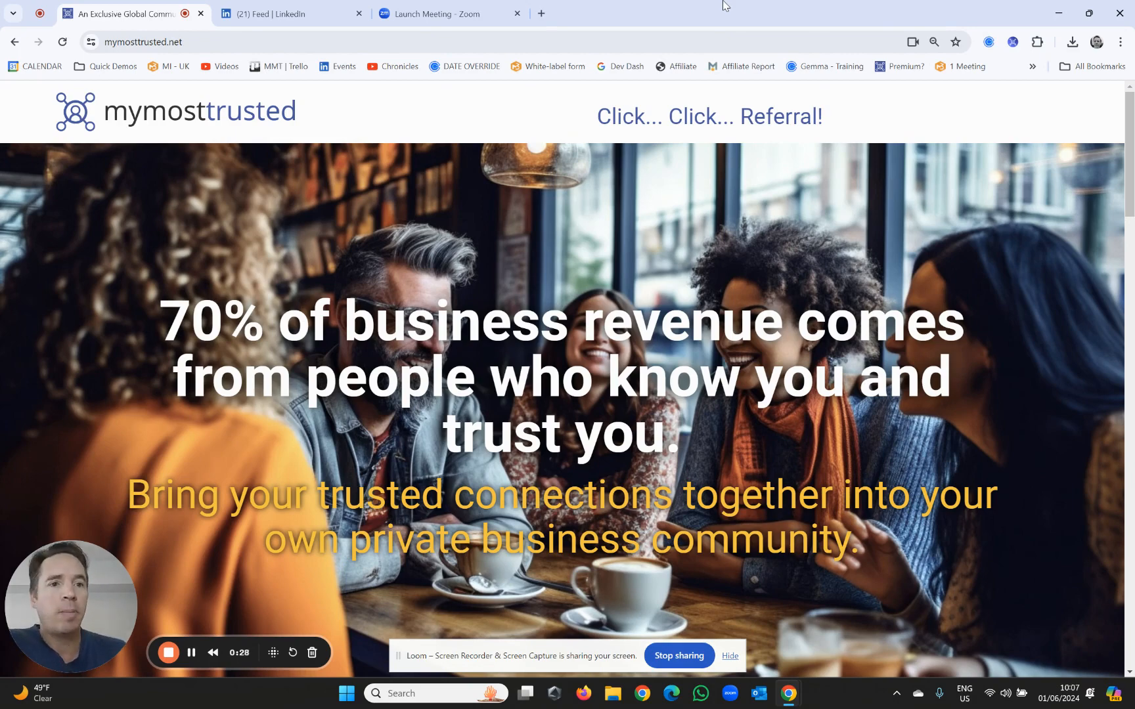
mouse_move(1030, 101)
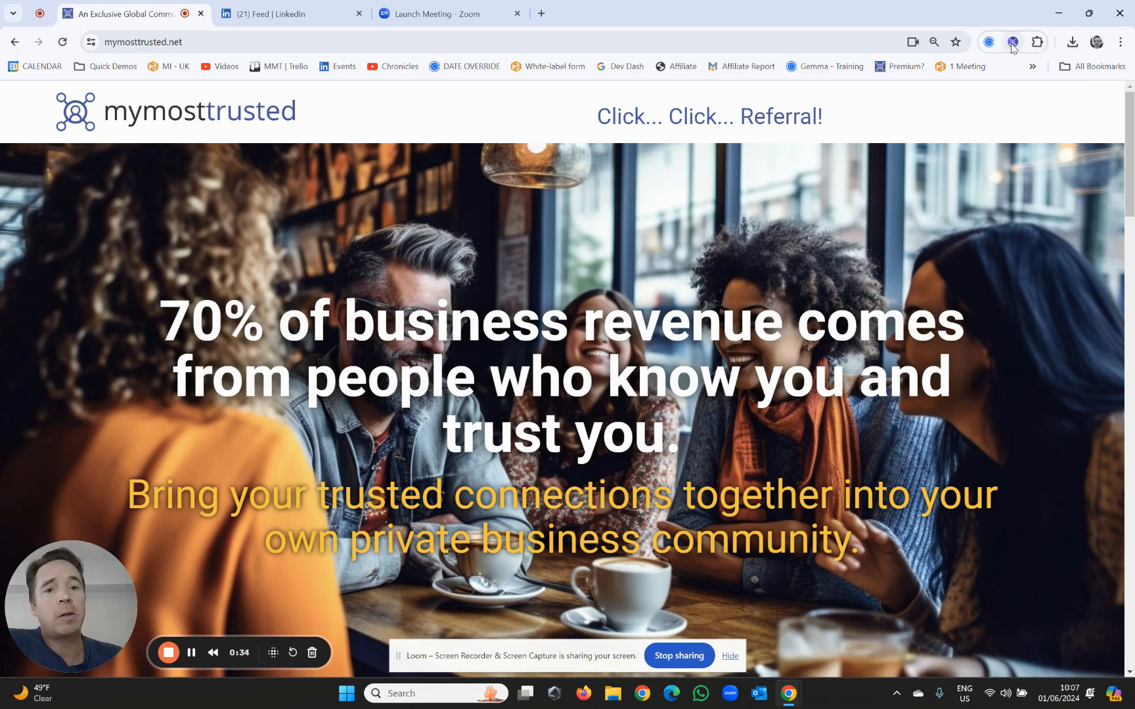
mouse_move(1013, 42)
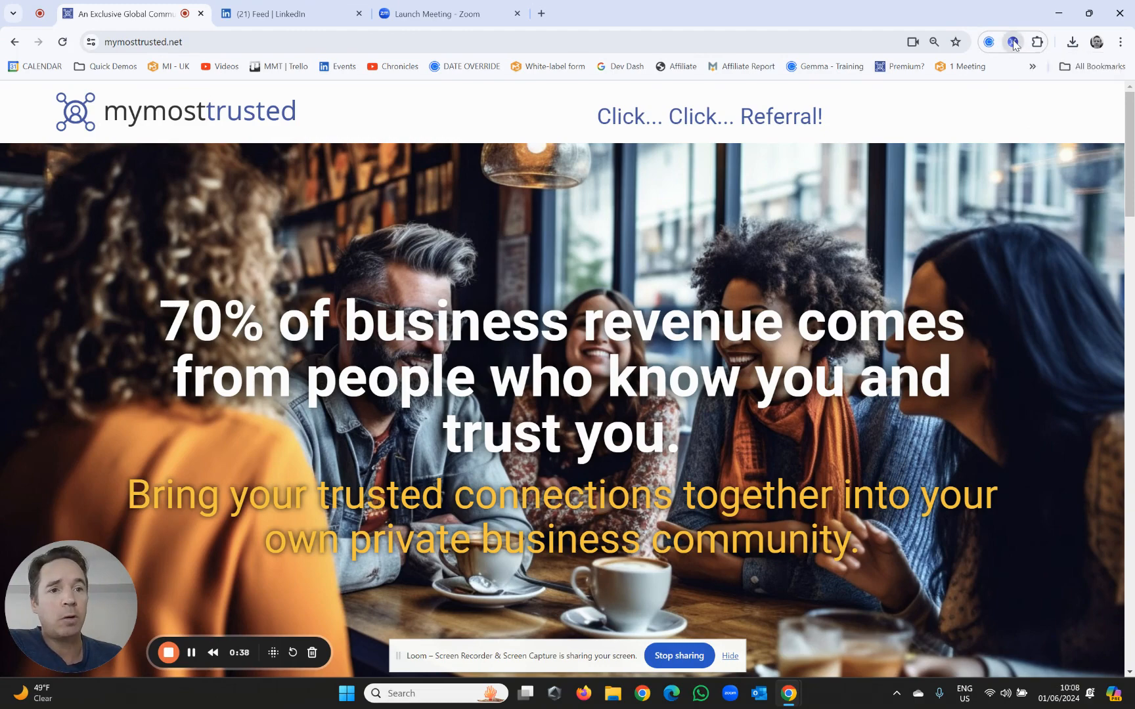
Open the My Most Trusted dashboard and scroll down to the Community Activity feed.
left_click(1012, 41)
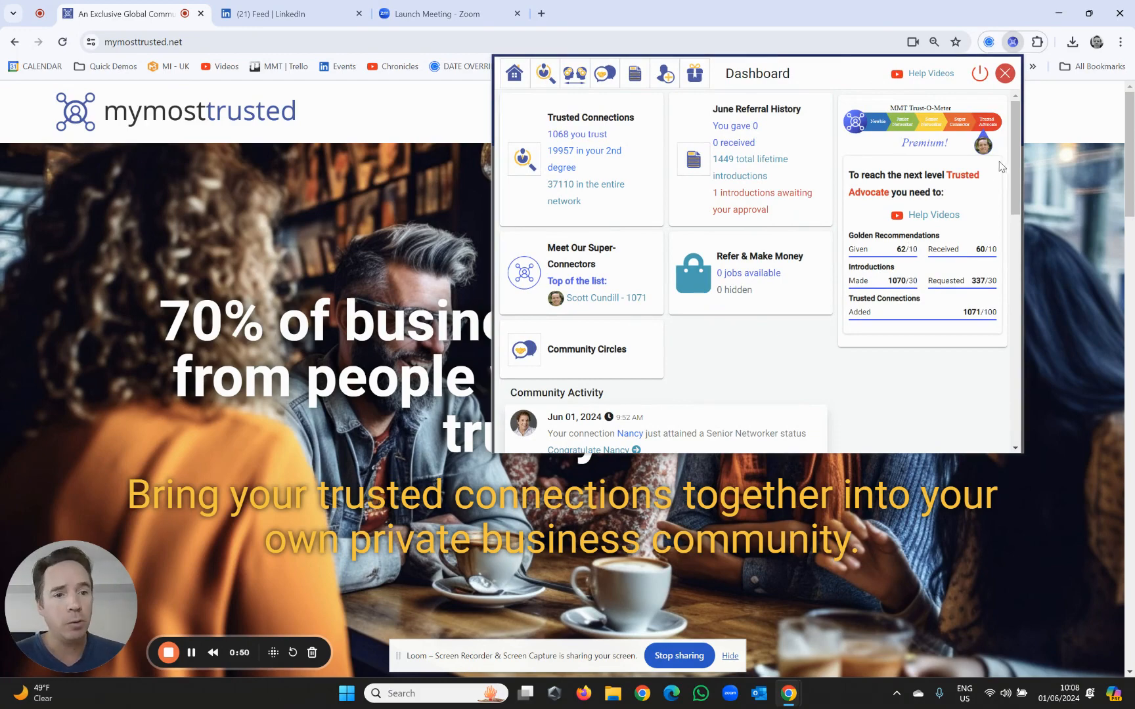
scroll("down", 3)
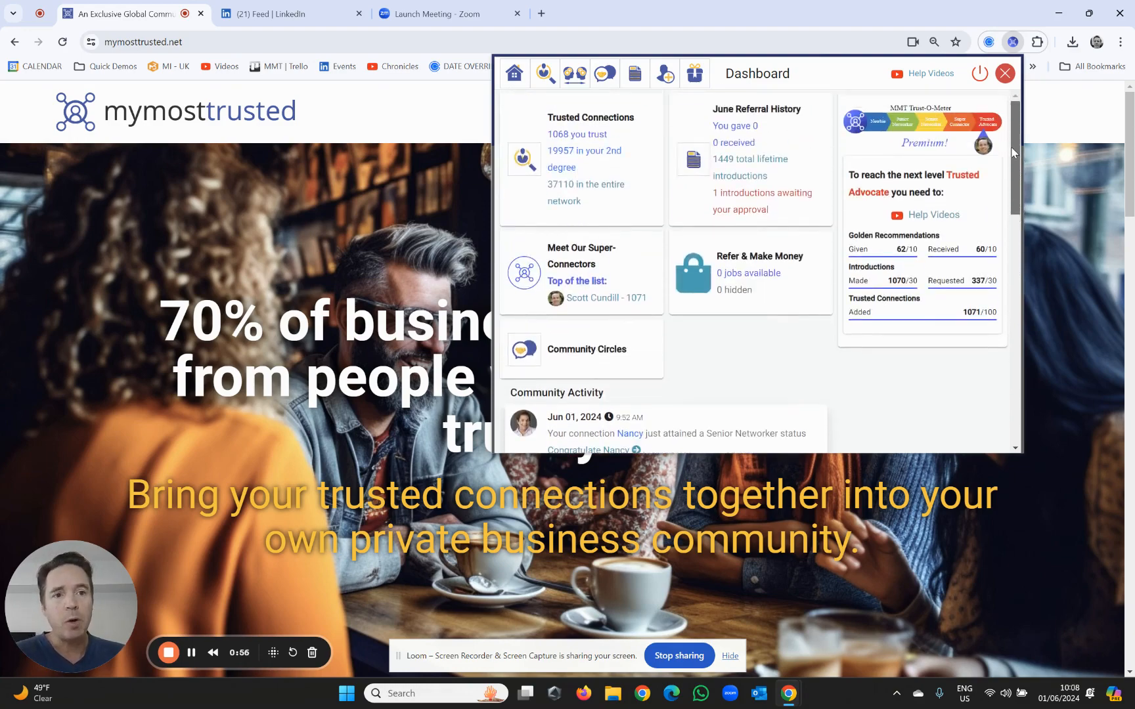
mouse_move(573, 73)
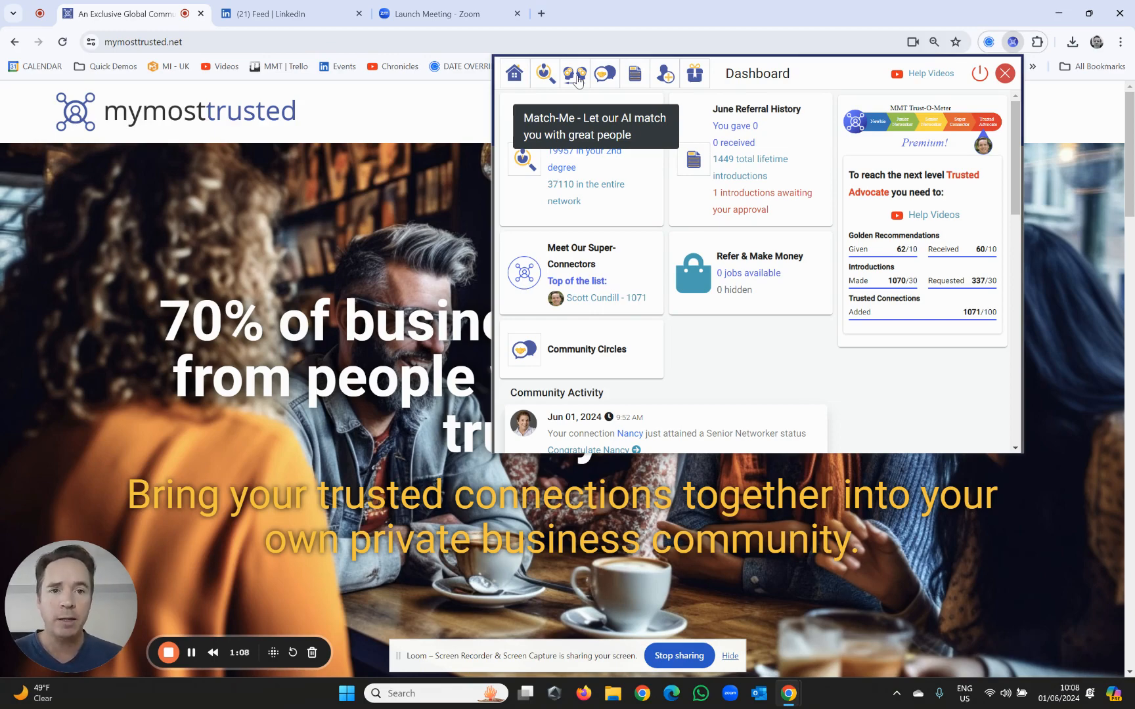
mouse_move(1015, 161)
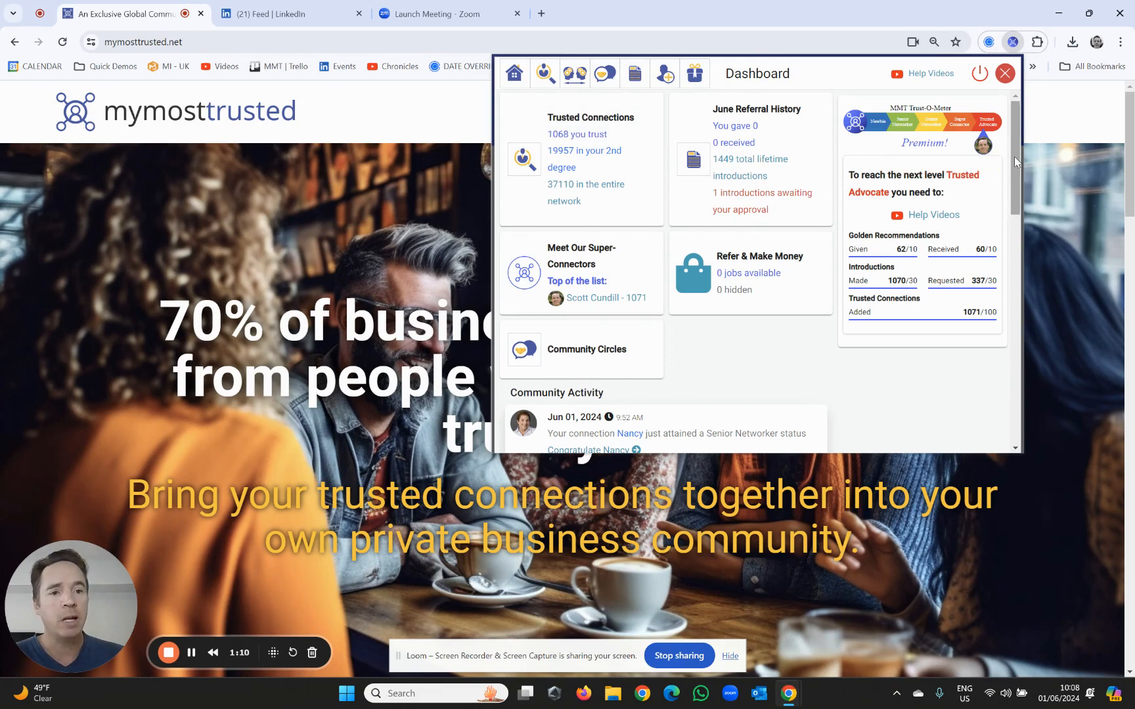
scroll("down", 3)
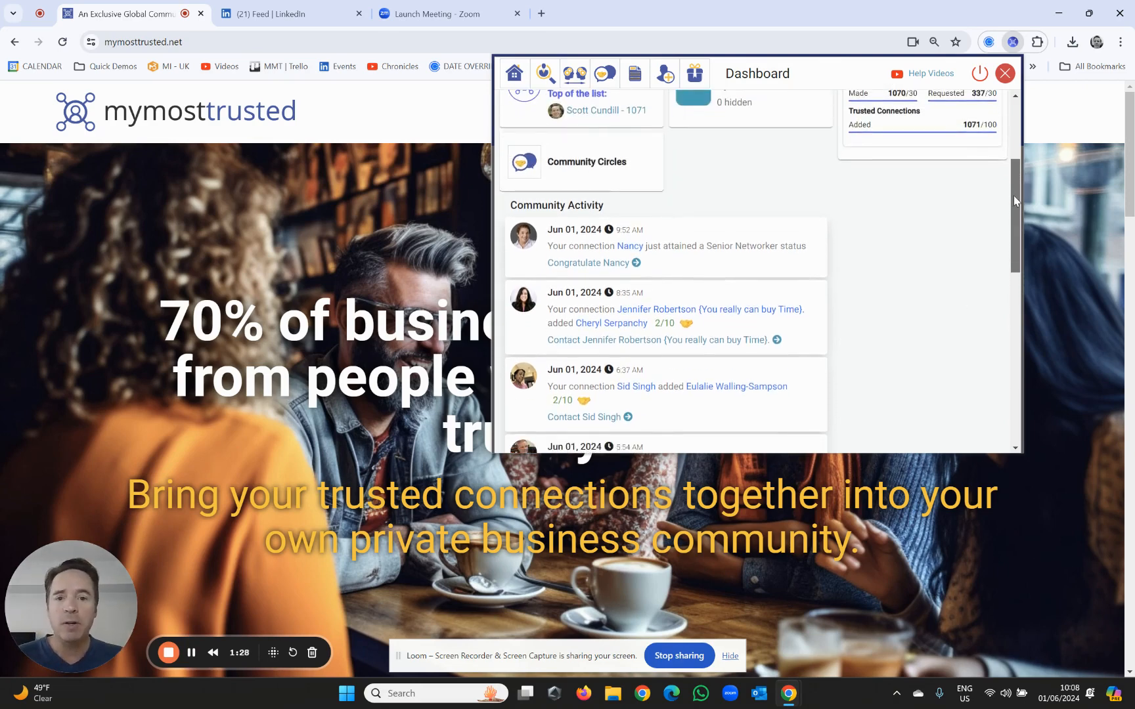
scroll("down", 3)
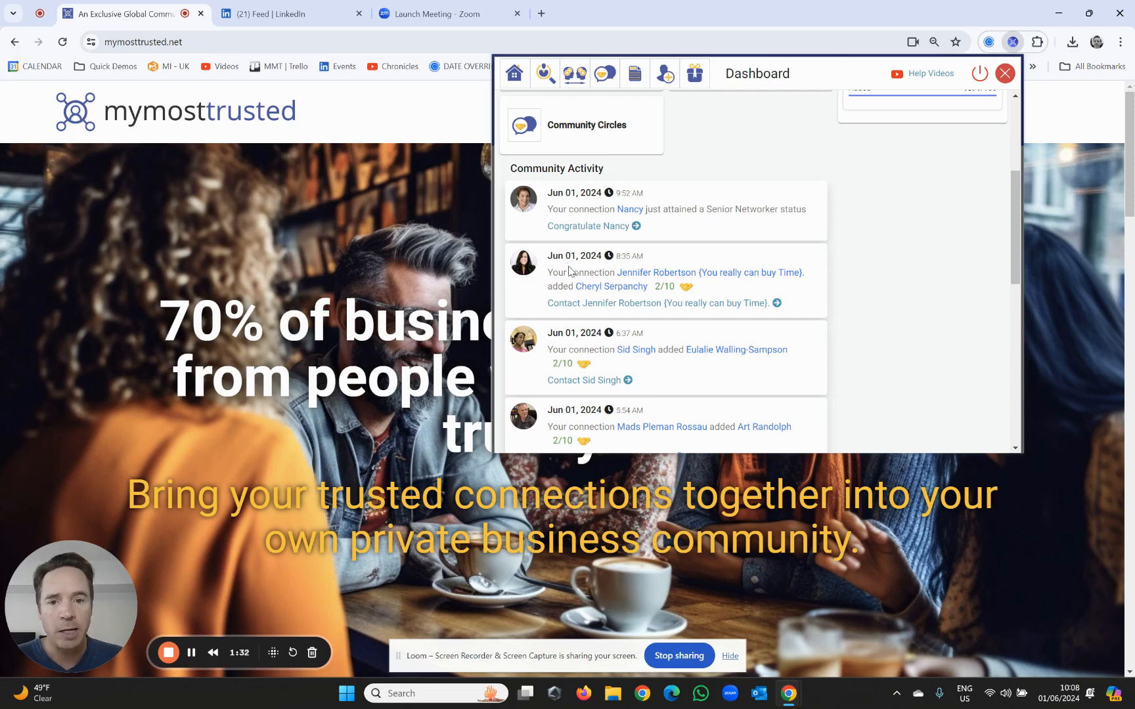
scroll("down", 3)
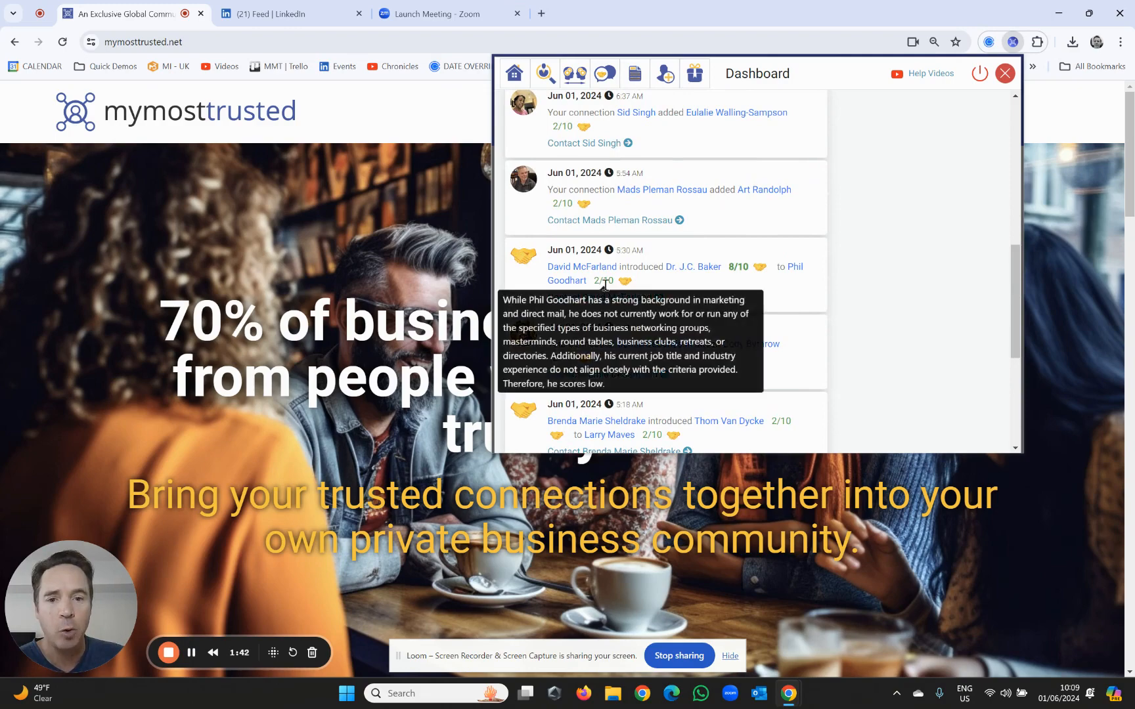
mouse_move(727, 317)
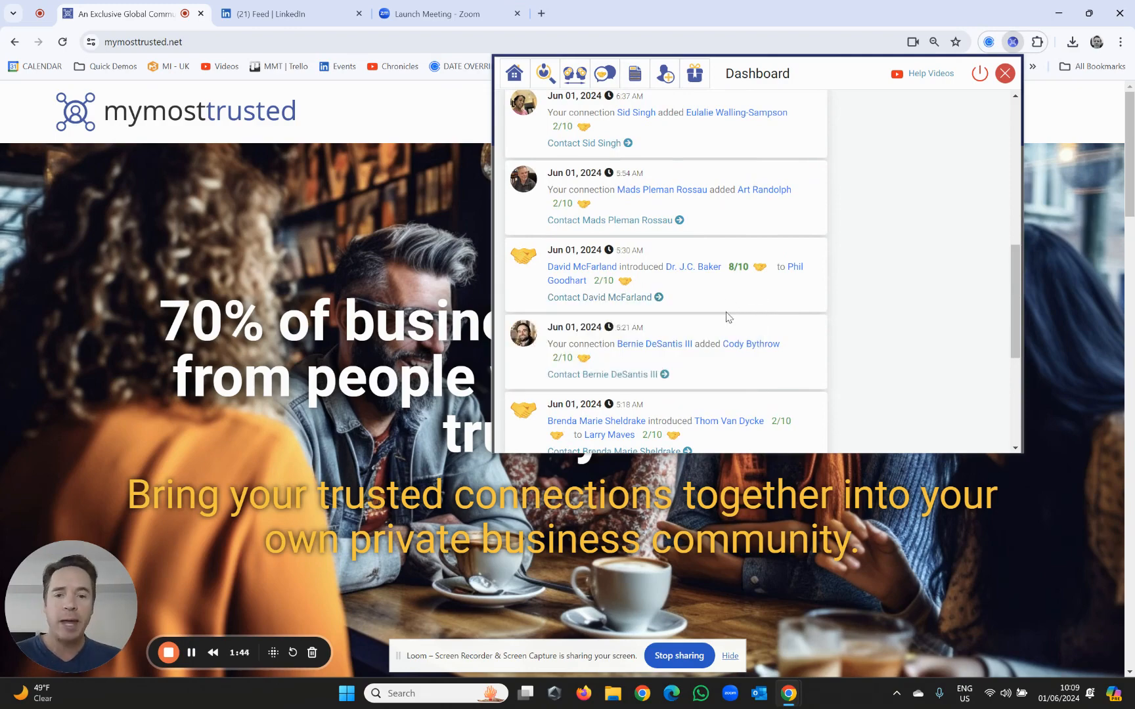
mouse_move(730, 322)
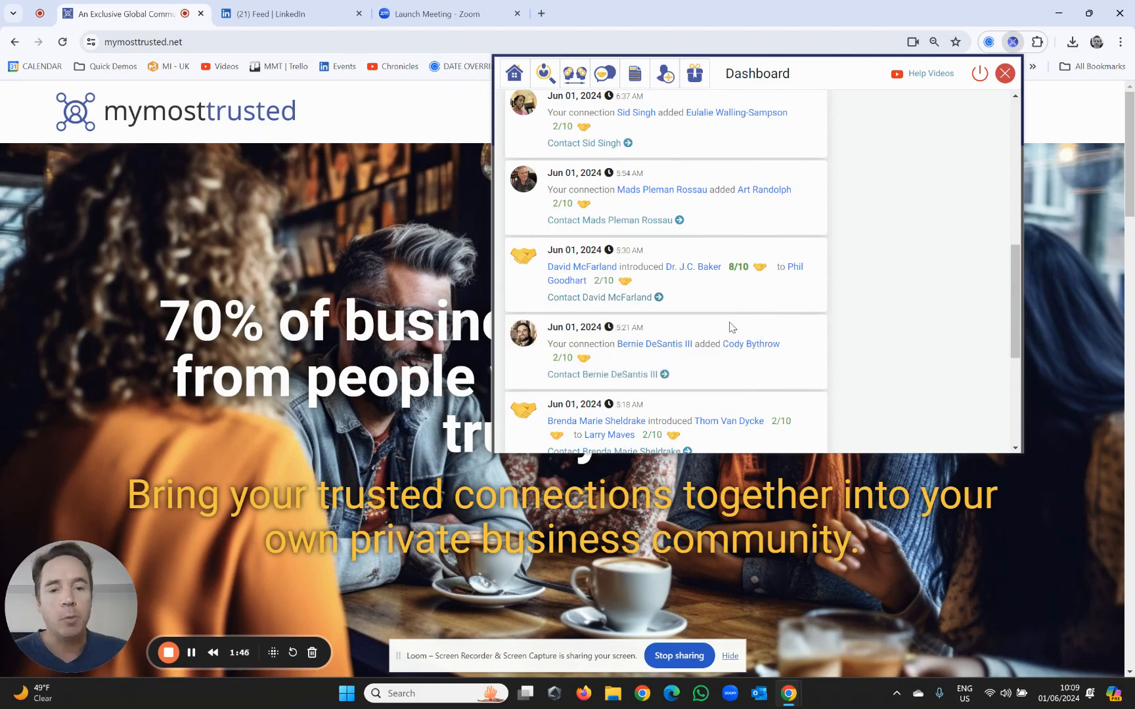
mouse_move(738, 267)
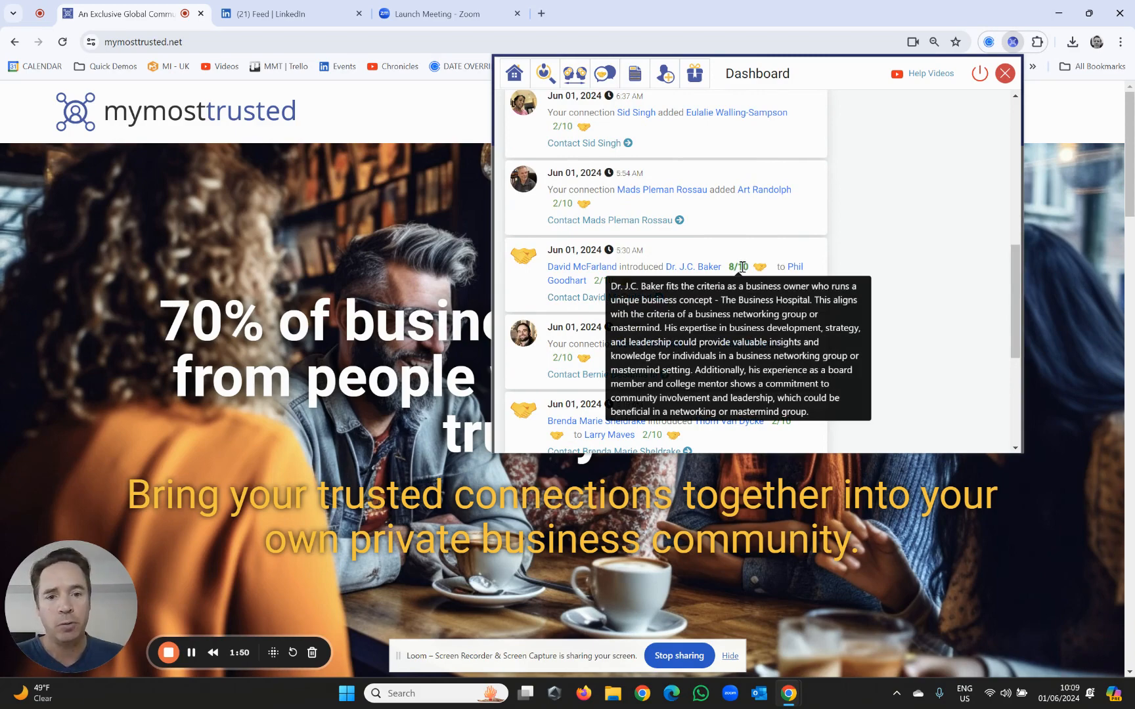
mouse_move(735, 243)
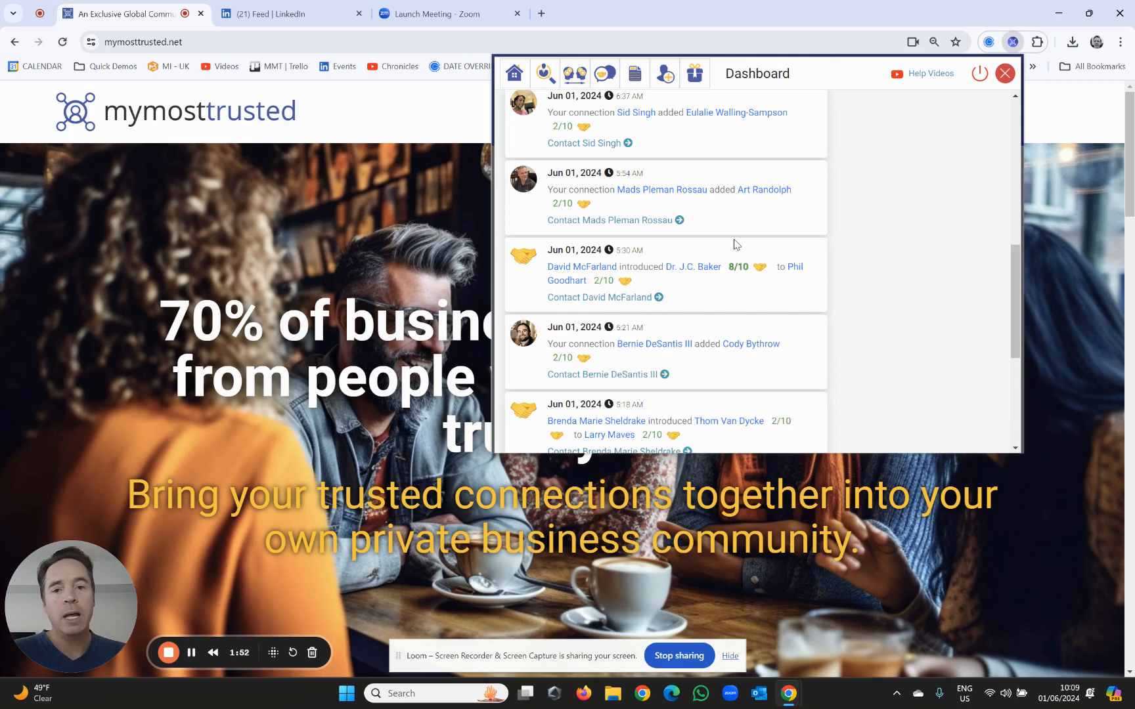
mouse_move(760, 267)
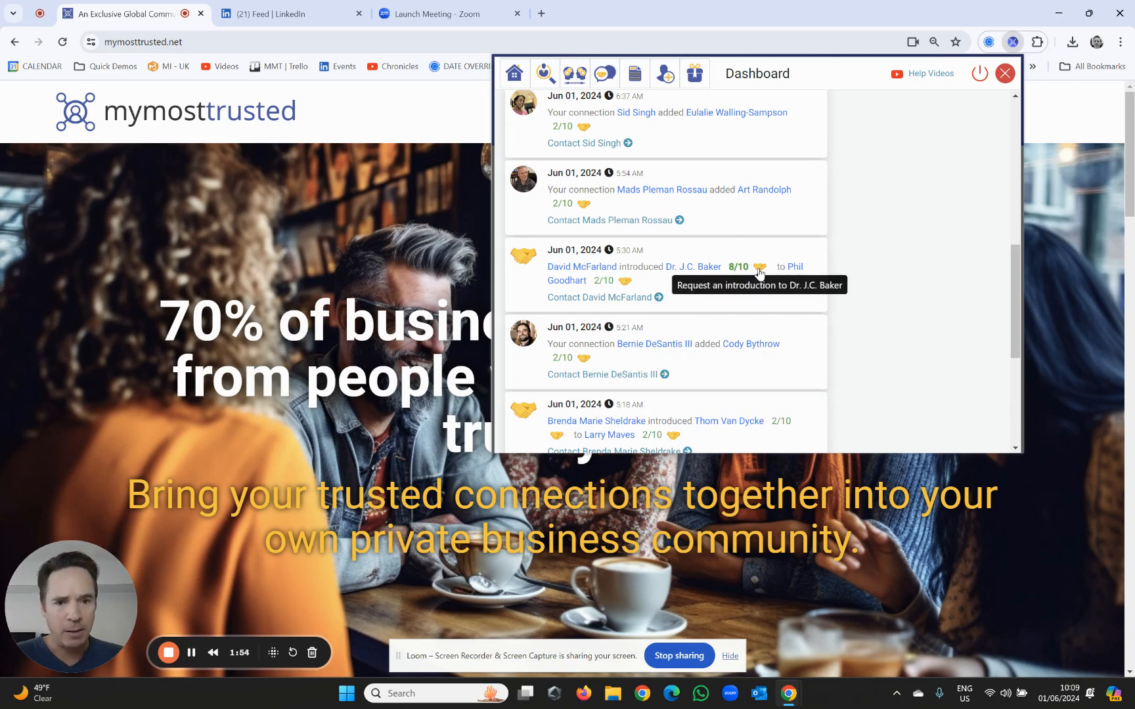
mouse_move(769, 257)
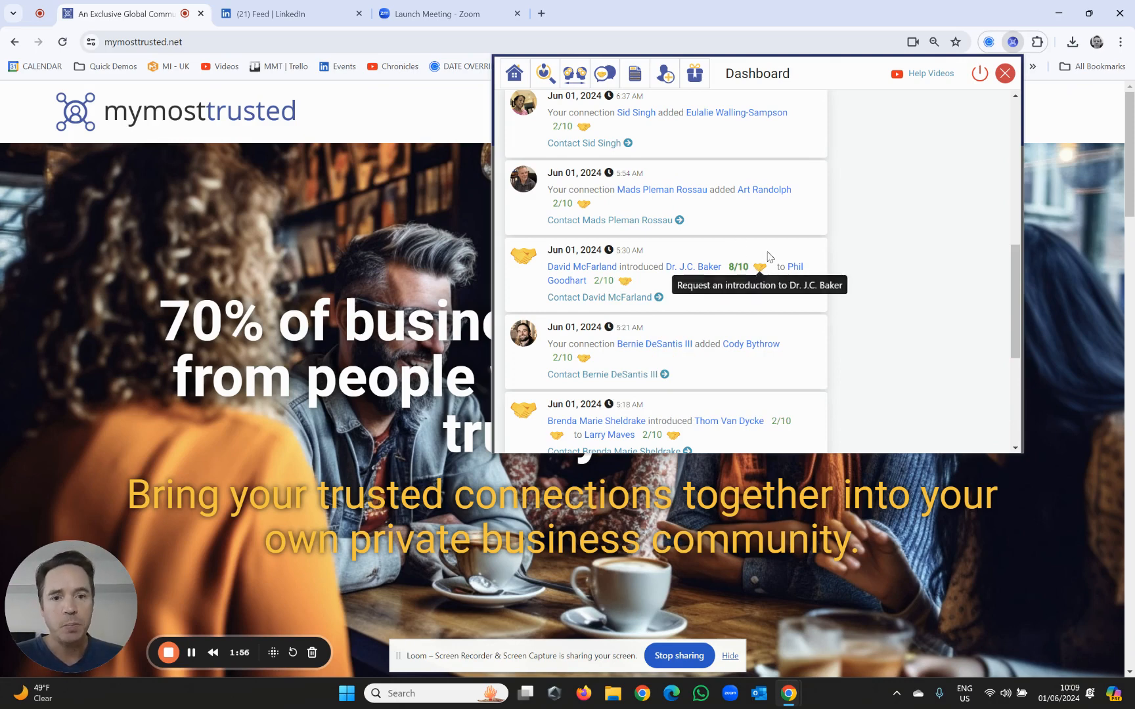
mouse_move(796, 208)
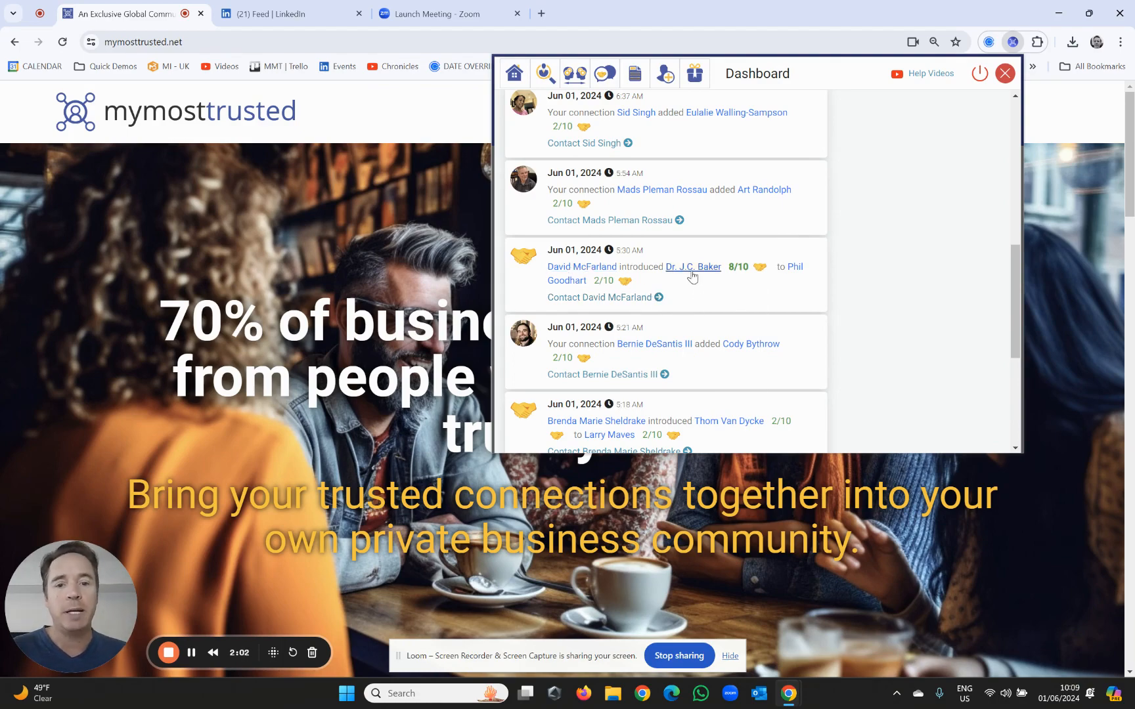
mouse_move(696, 304)
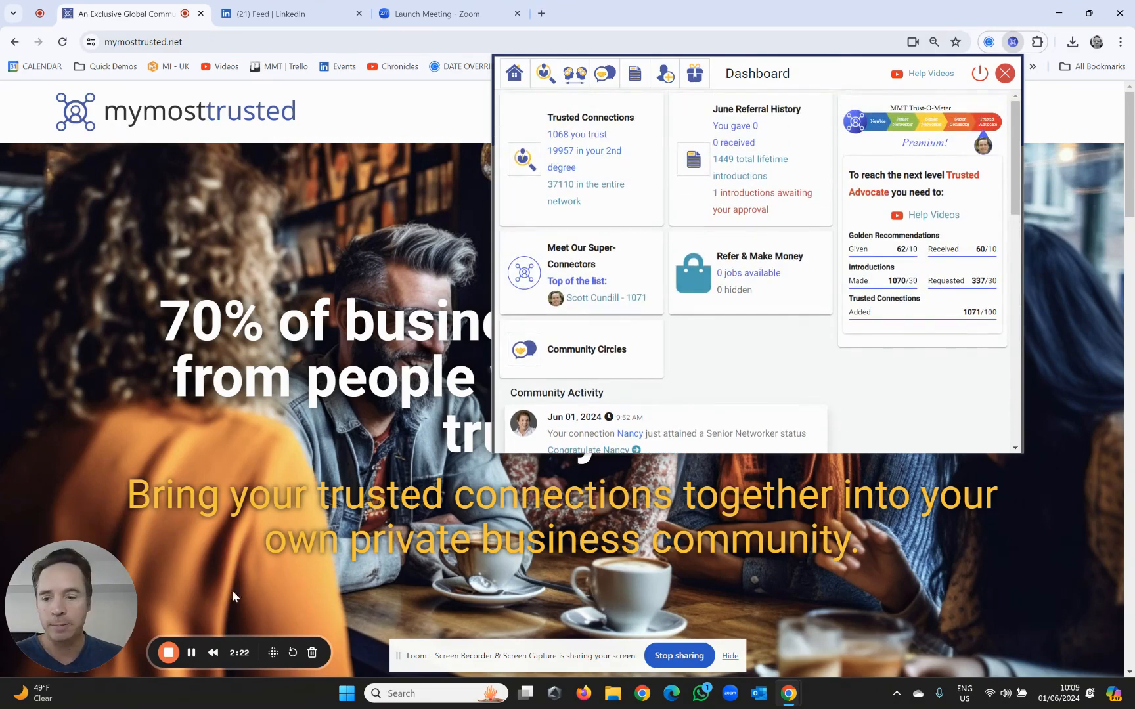
left_click(290, 14)
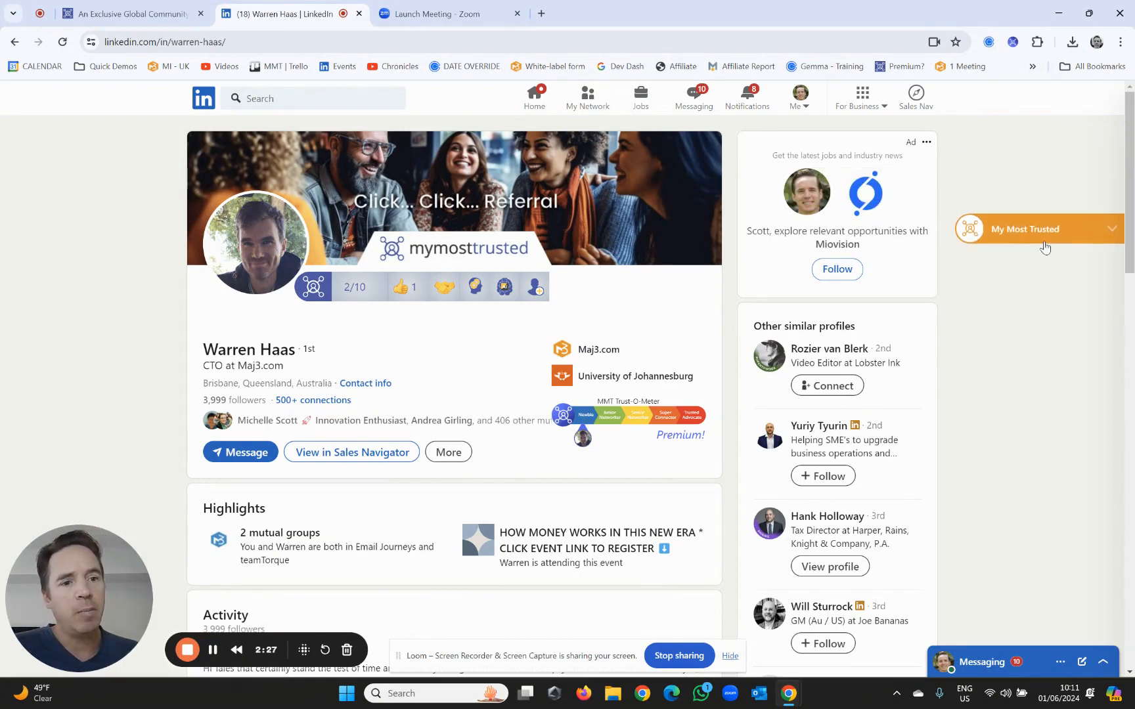
mouse_move(1032, 189)
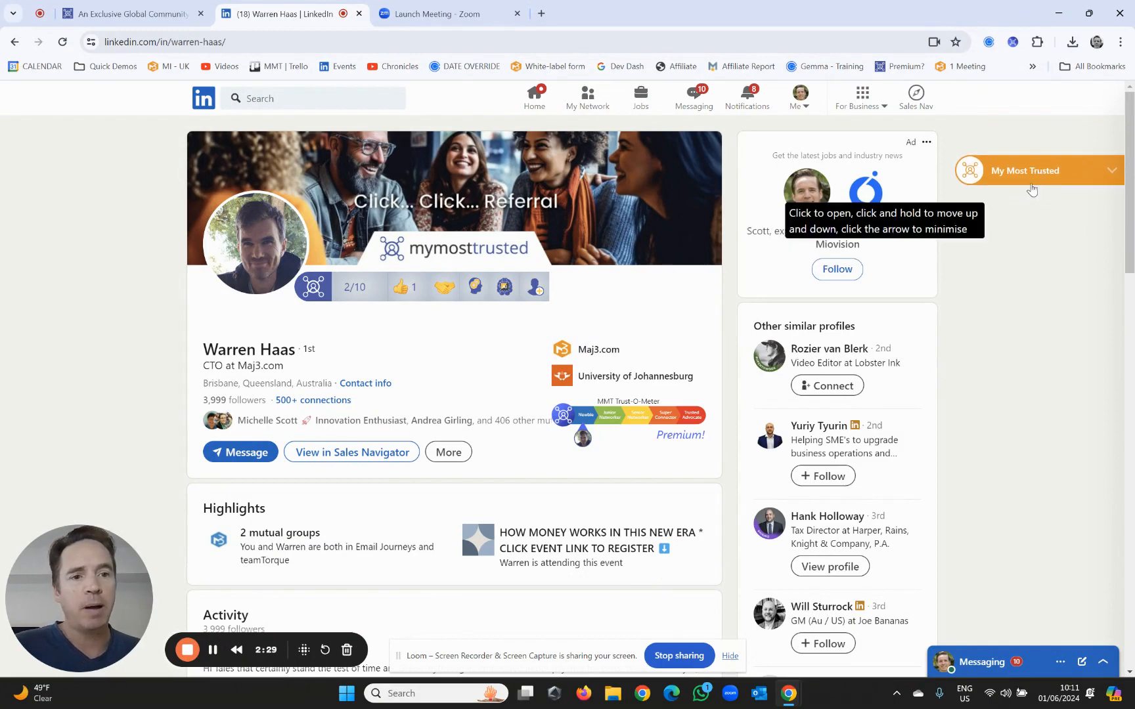
left_click(1024, 170)
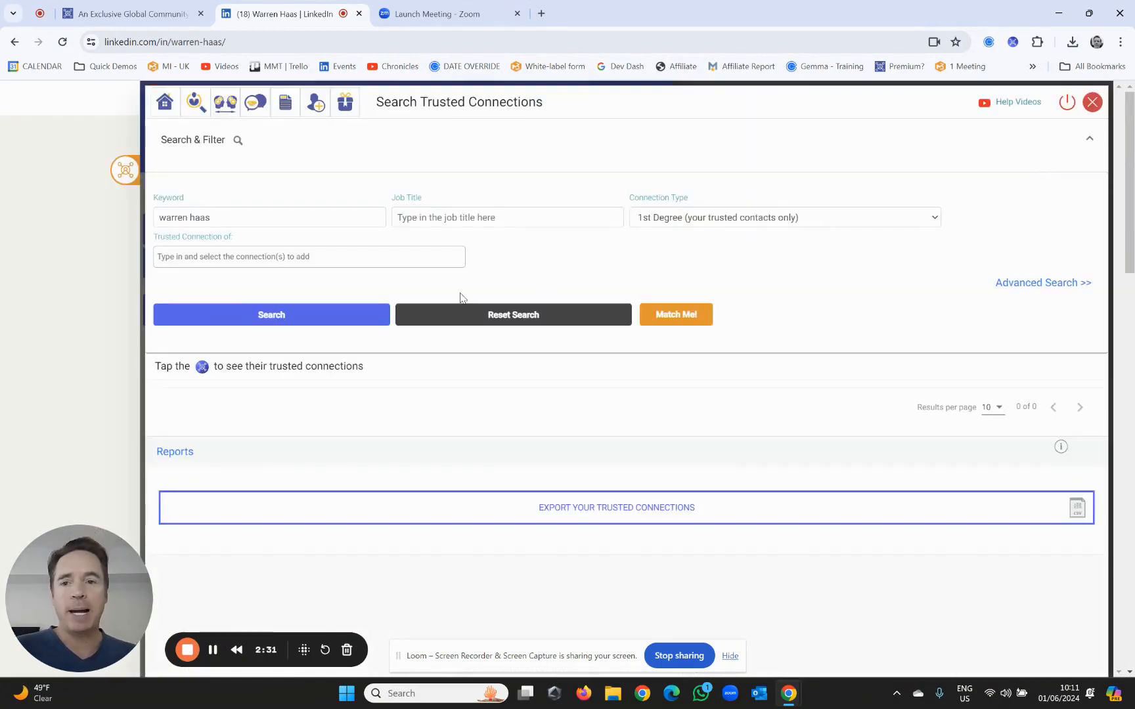
left_click(270, 314)
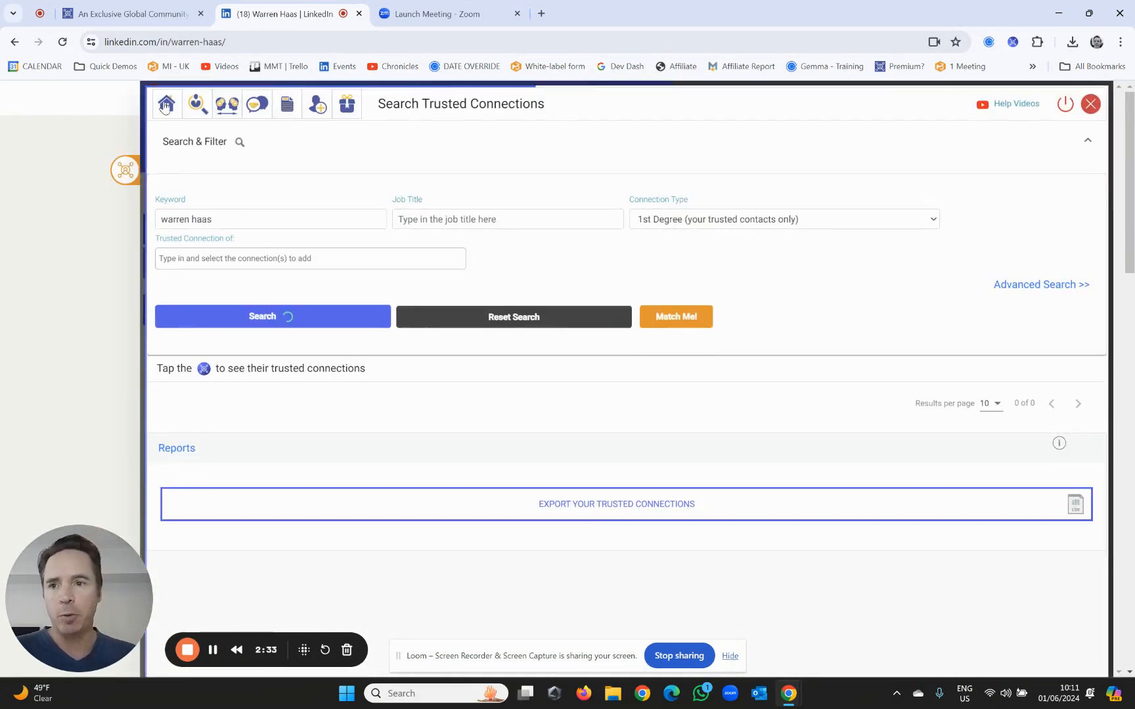
left_click(166, 104)
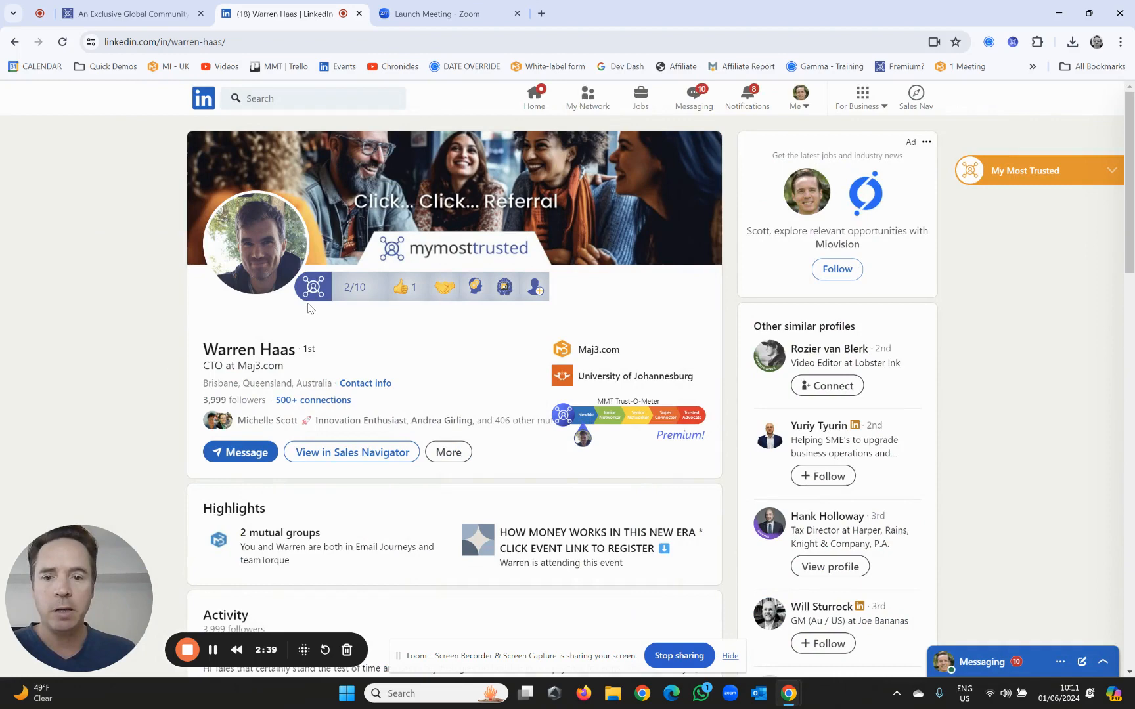
mouse_move(382, 361)
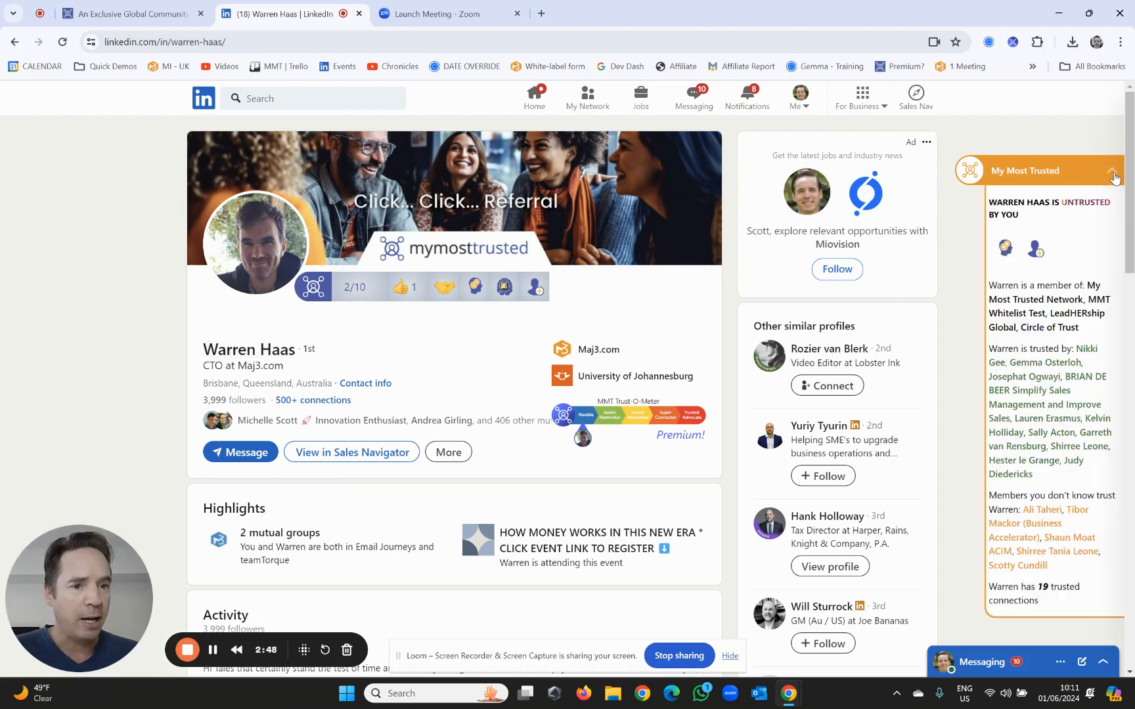
mouse_move(1097, 257)
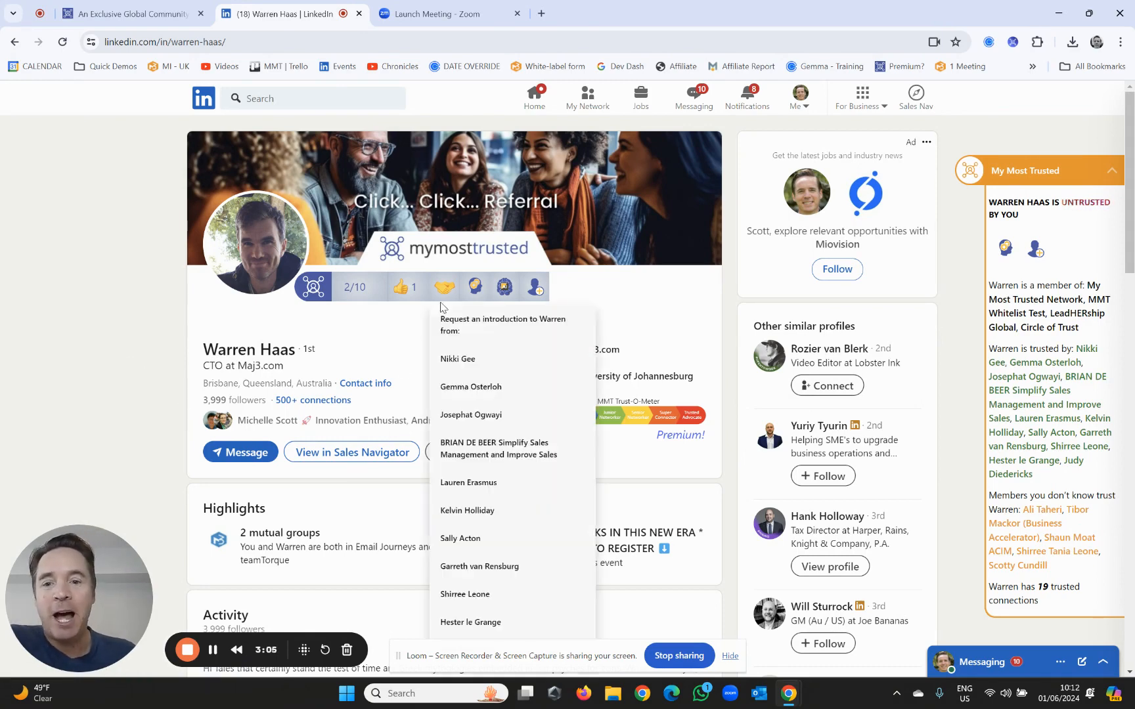
mouse_move(457, 358)
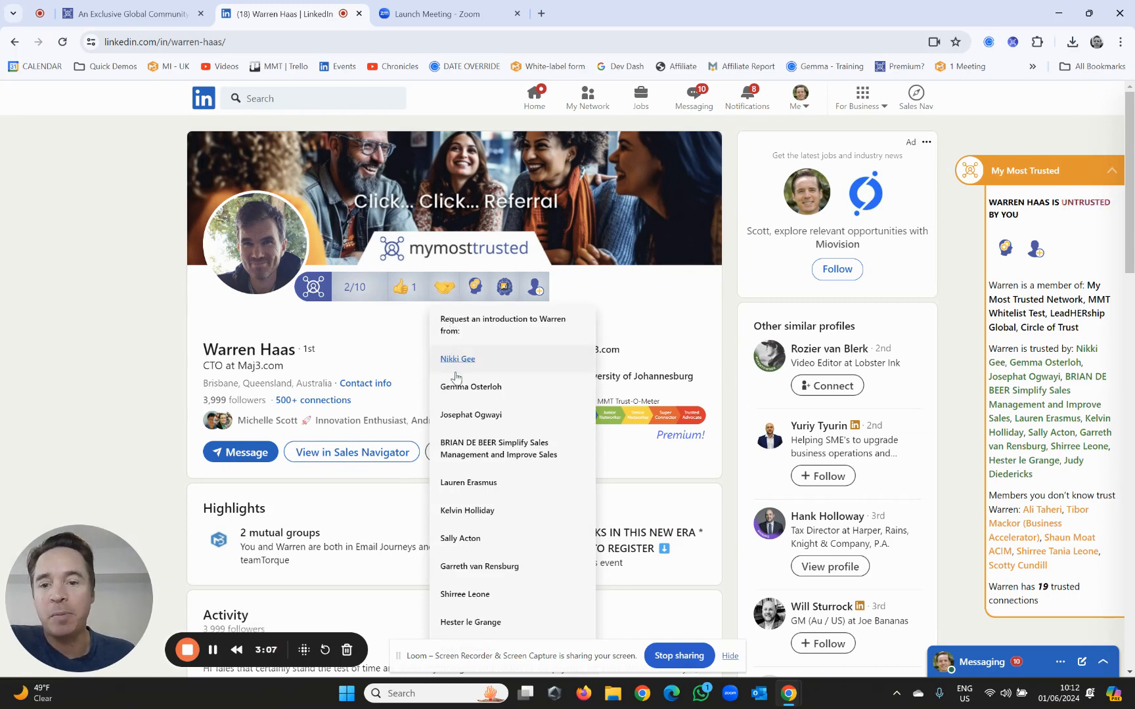
mouse_move(470, 414)
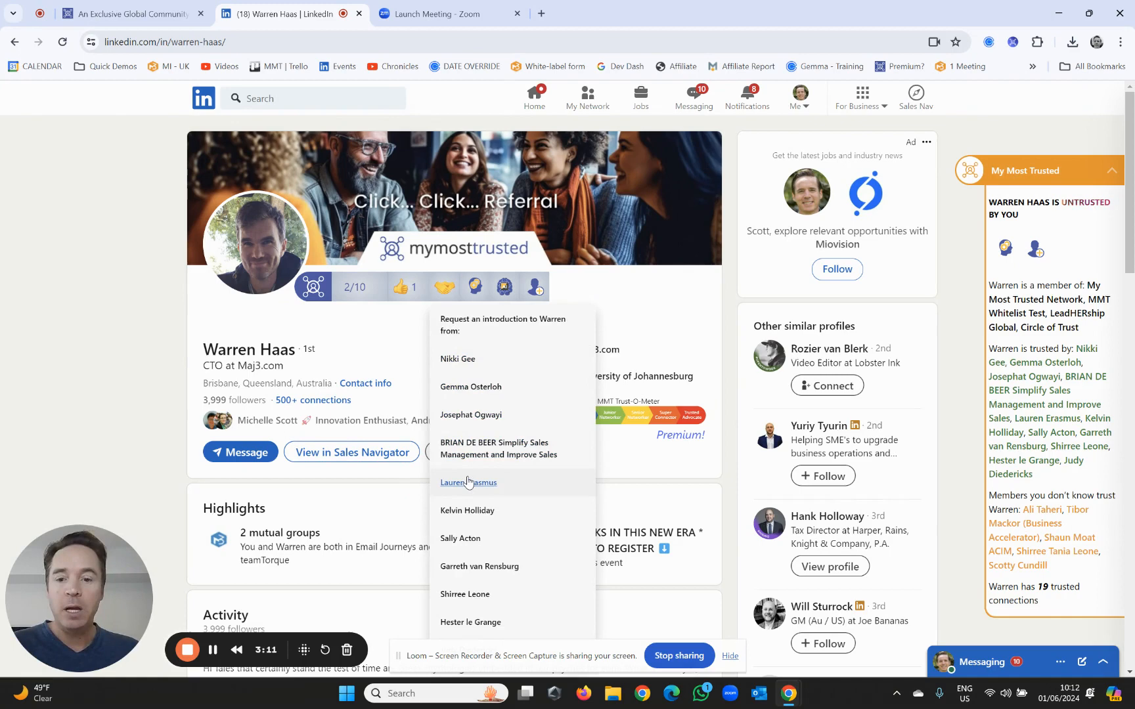
left_click(126, 313)
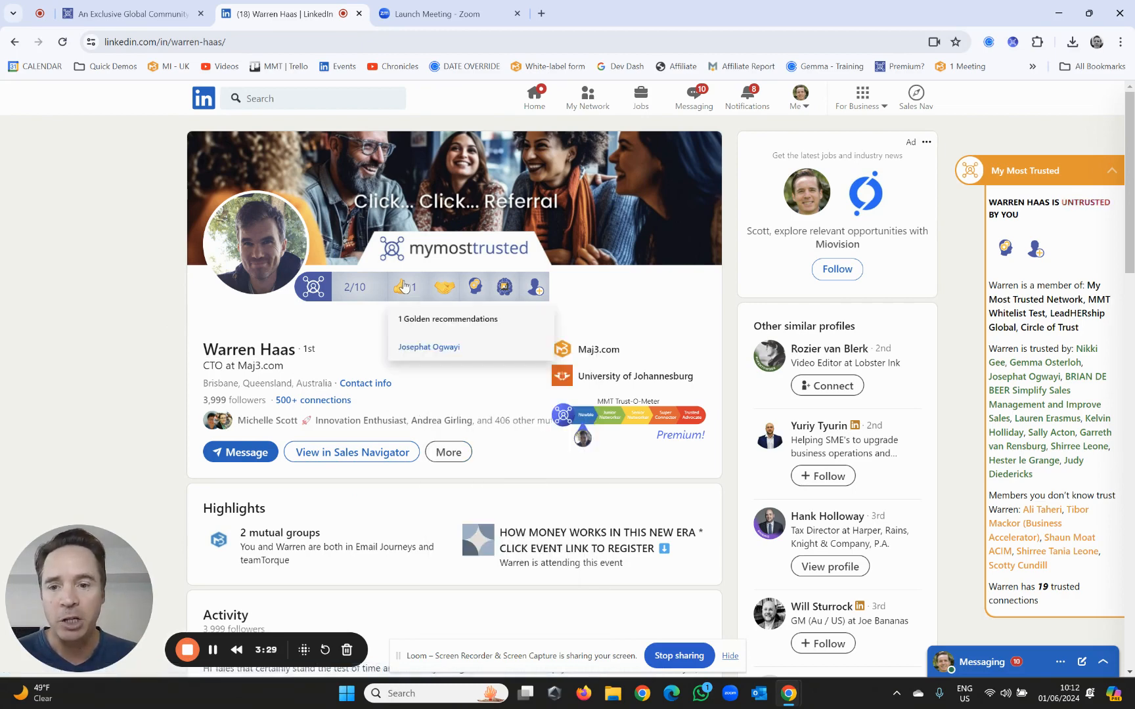
mouse_move(640, 302)
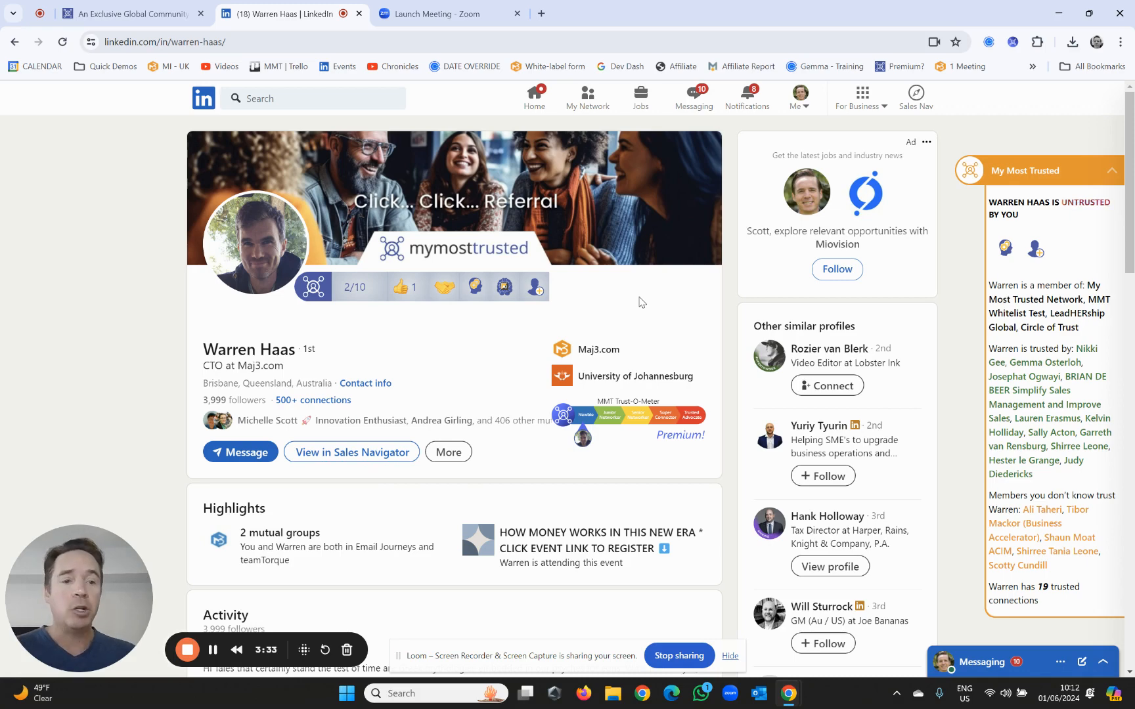
mouse_move(475, 288)
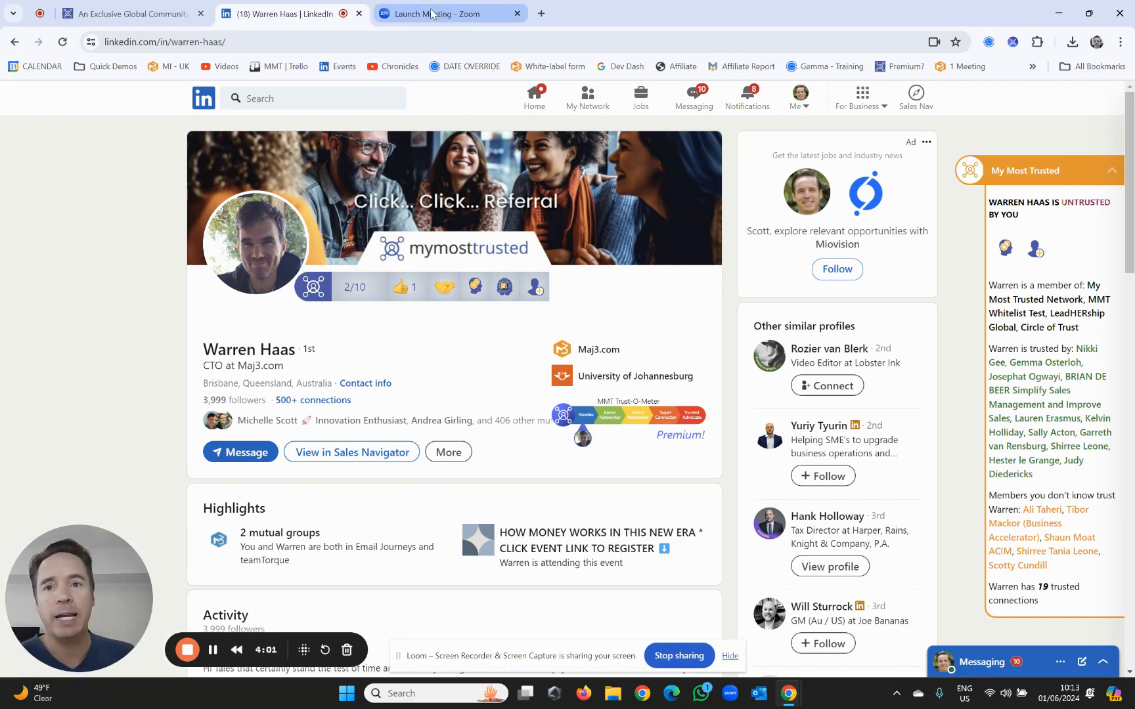
Switch to the Launch Meeting - Zoom browser tab.
left_click(441, 13)
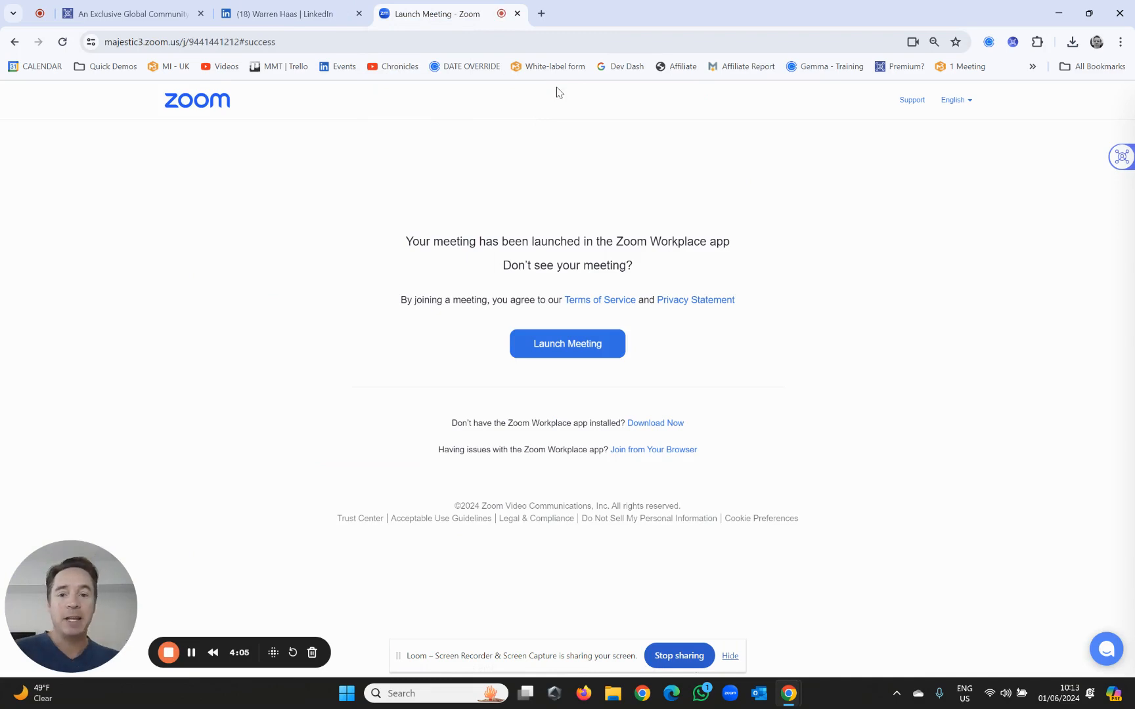
mouse_move(599, 300)
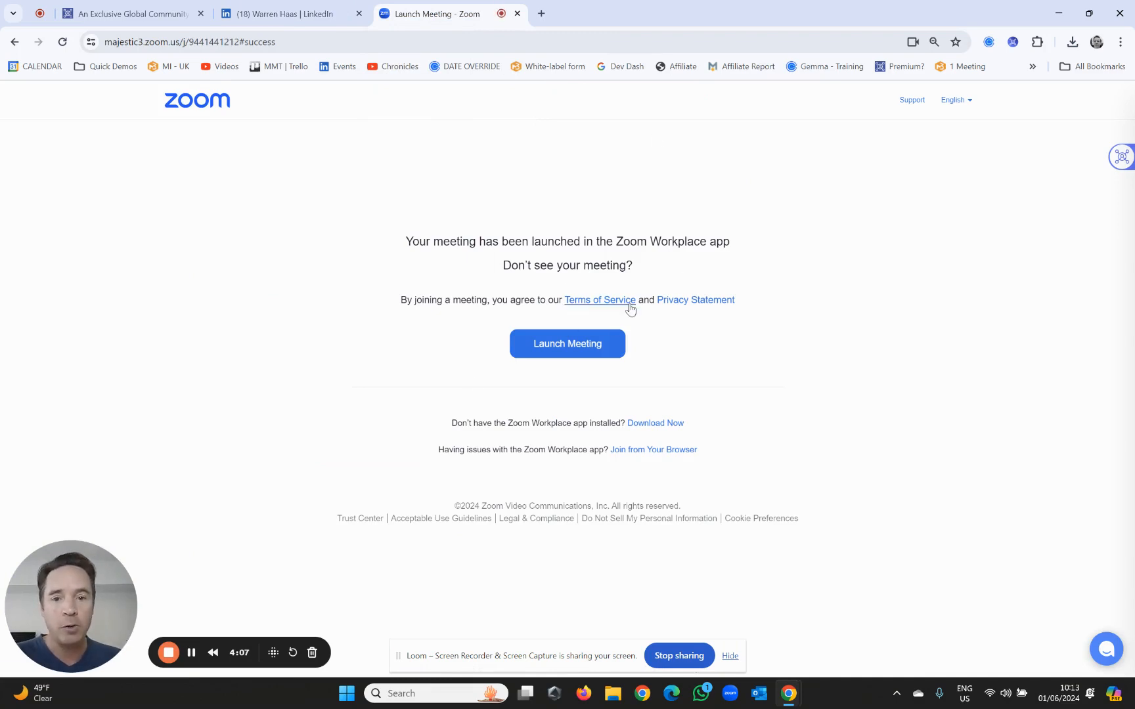
mouse_move(898, 302)
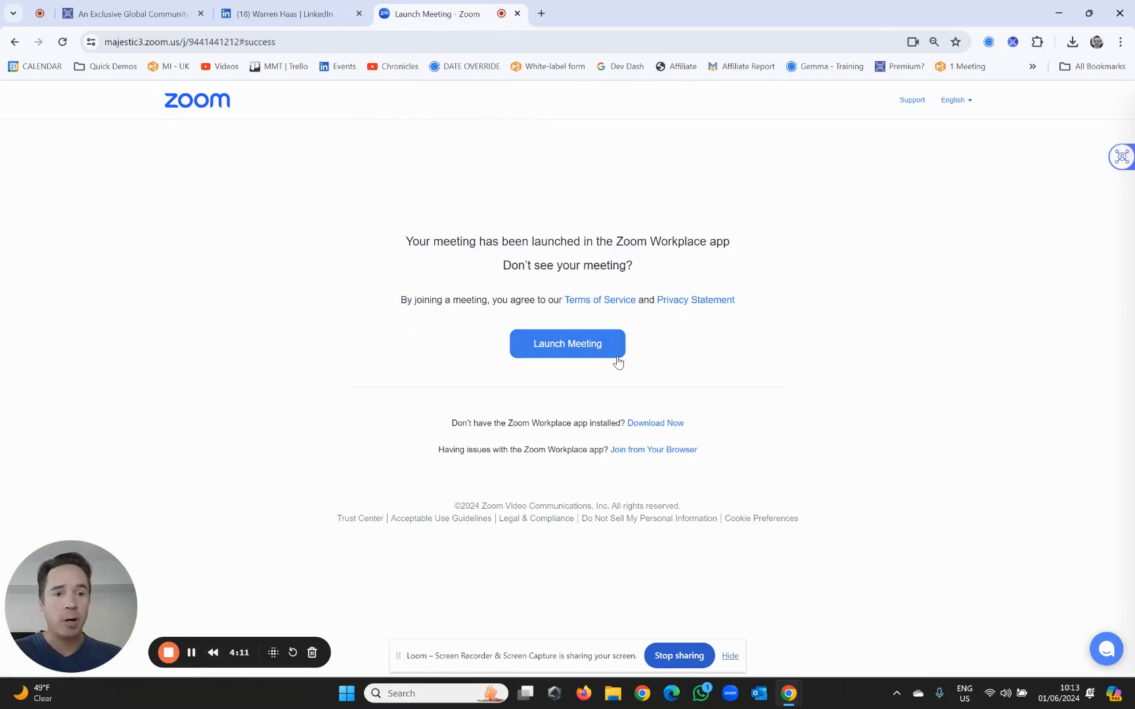
mouse_move(205, 541)
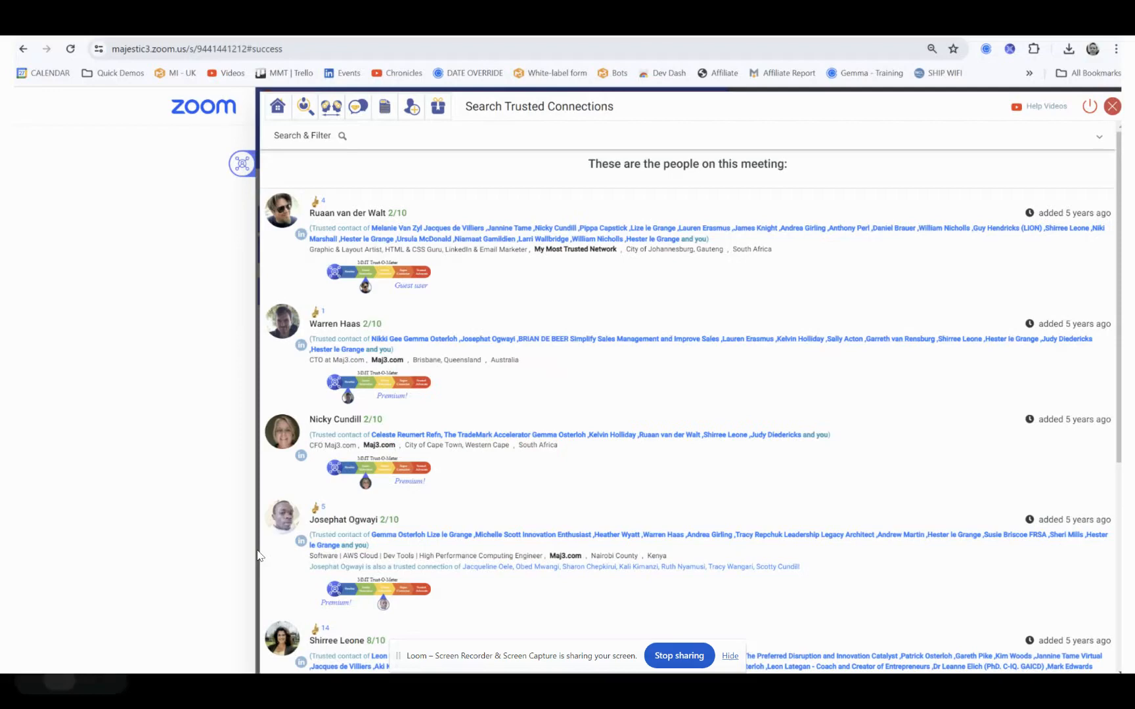
mouse_move(575, 275)
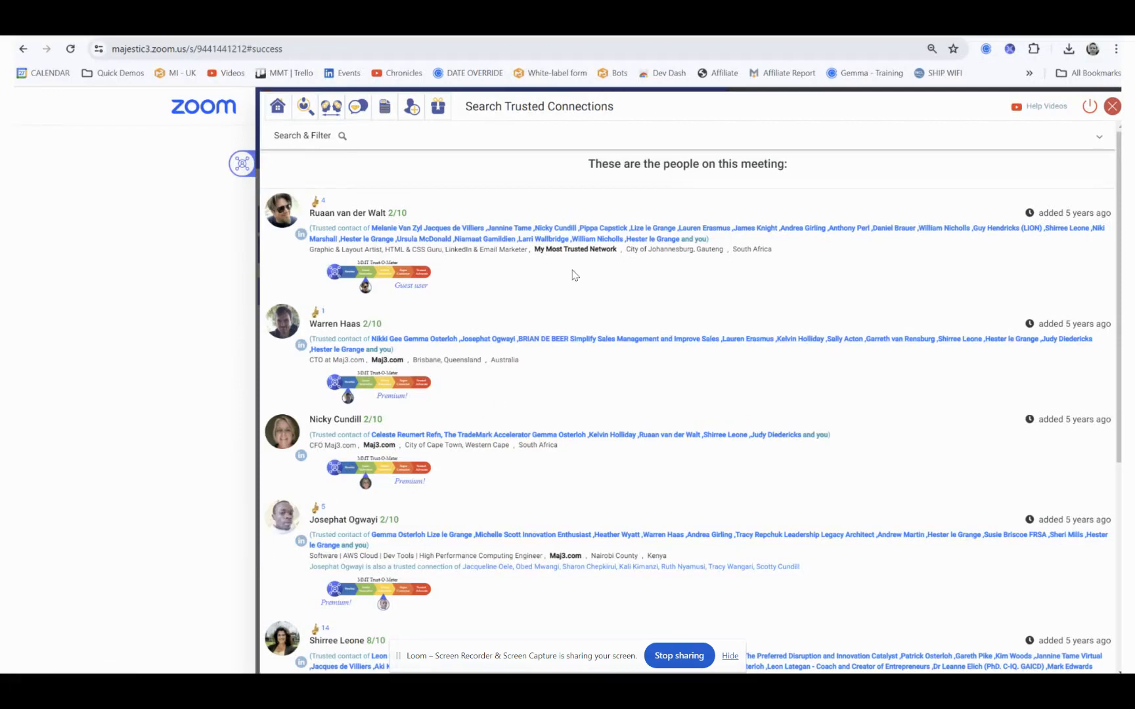
mouse_move(354, 240)
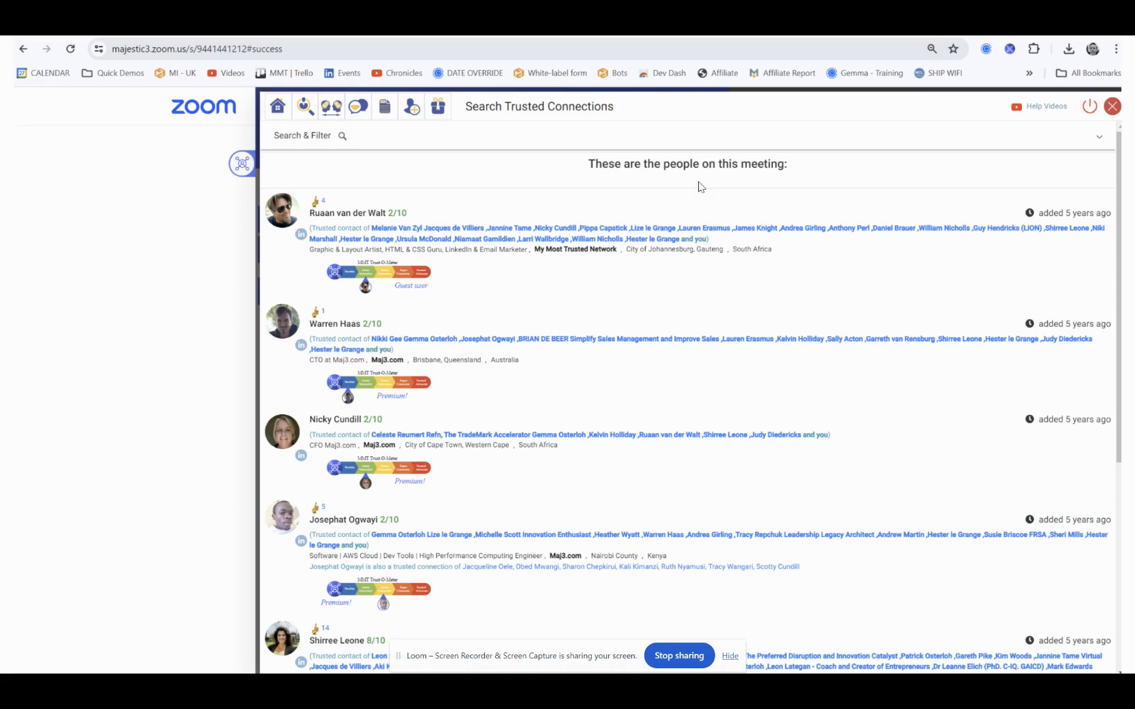
mouse_move(597, 246)
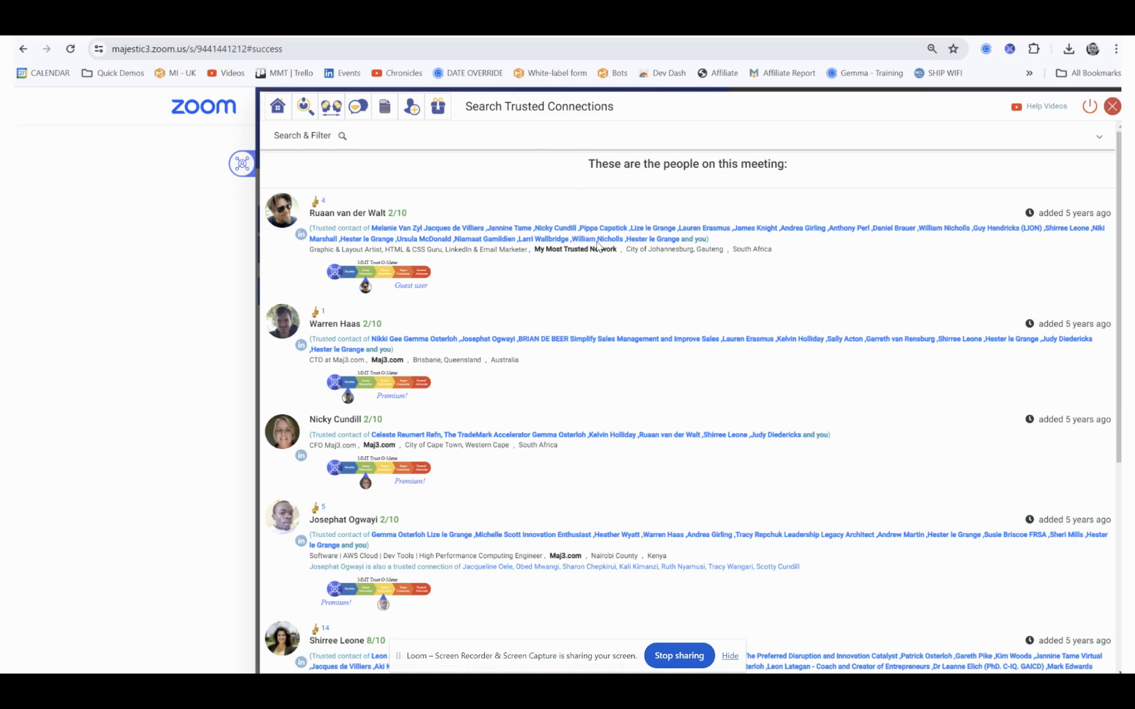
mouse_move(567, 461)
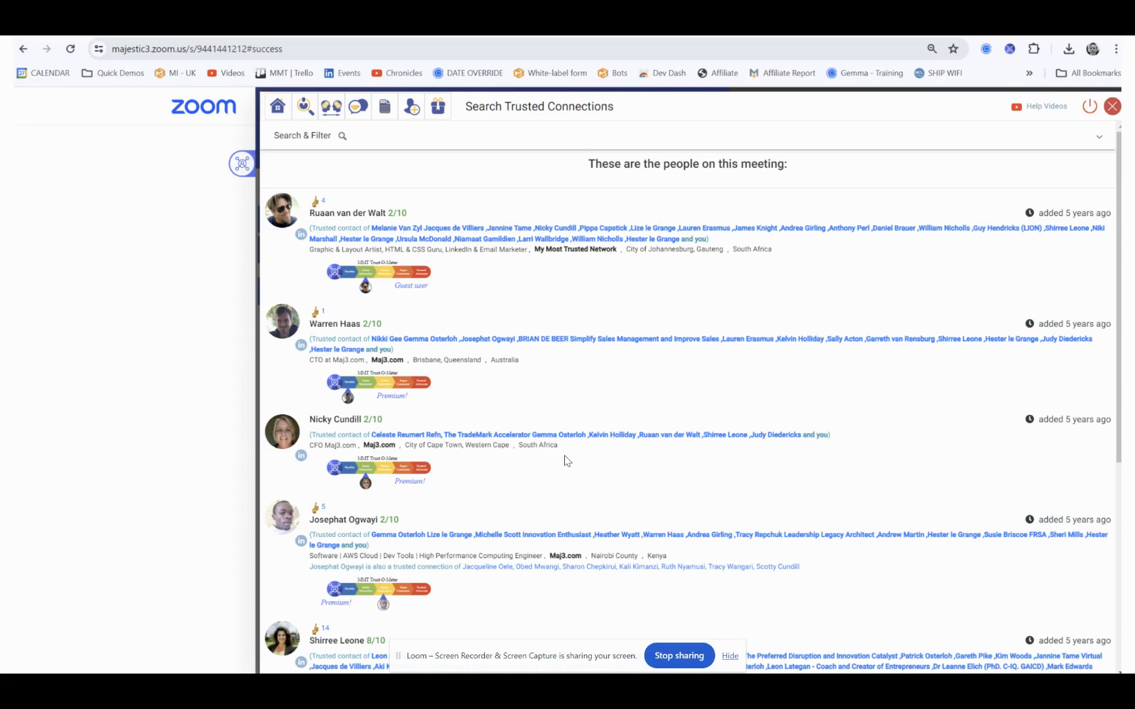
mouse_move(601, 476)
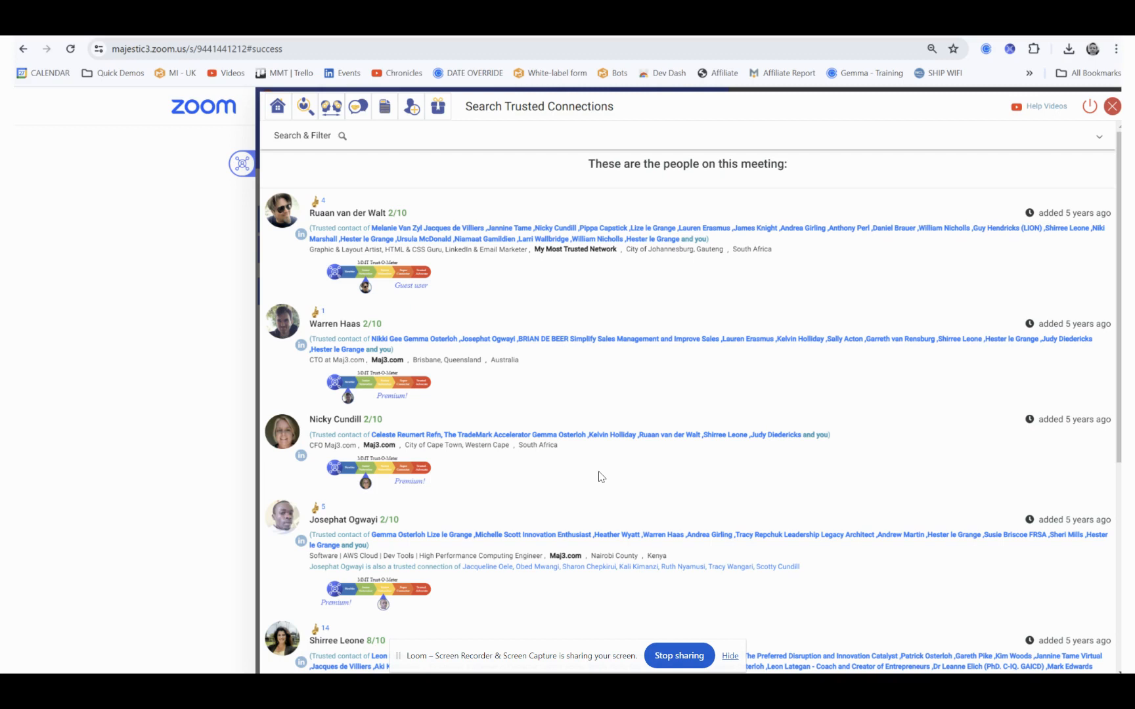
mouse_move(385, 219)
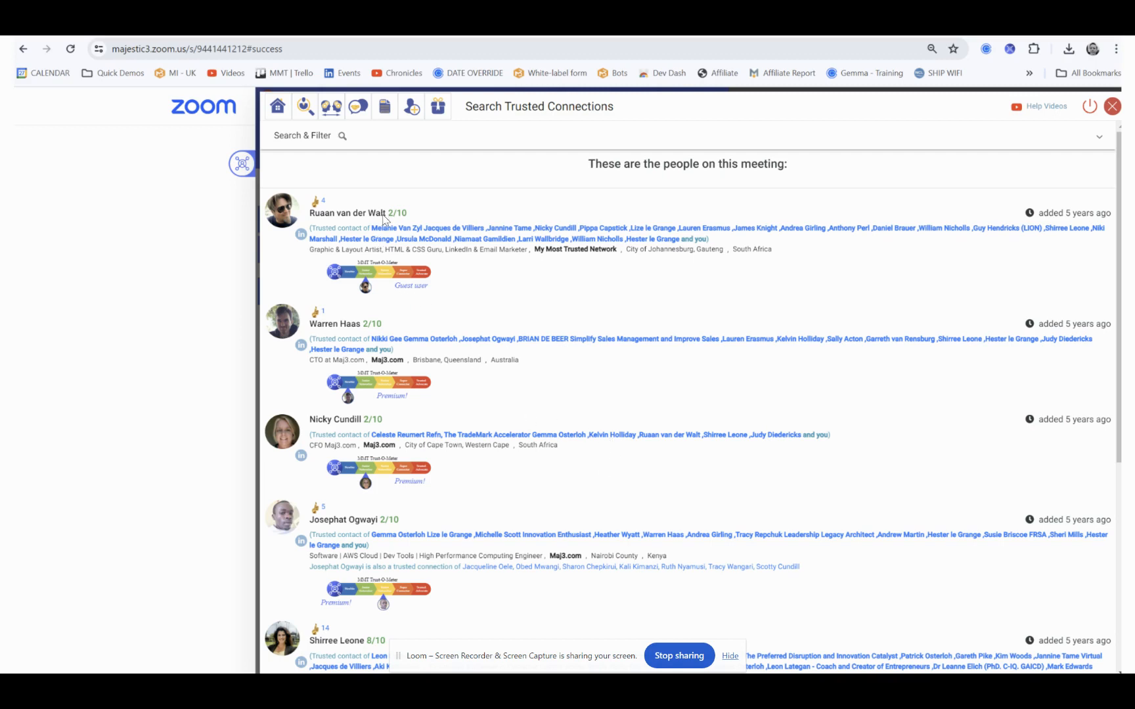
mouse_move(400, 345)
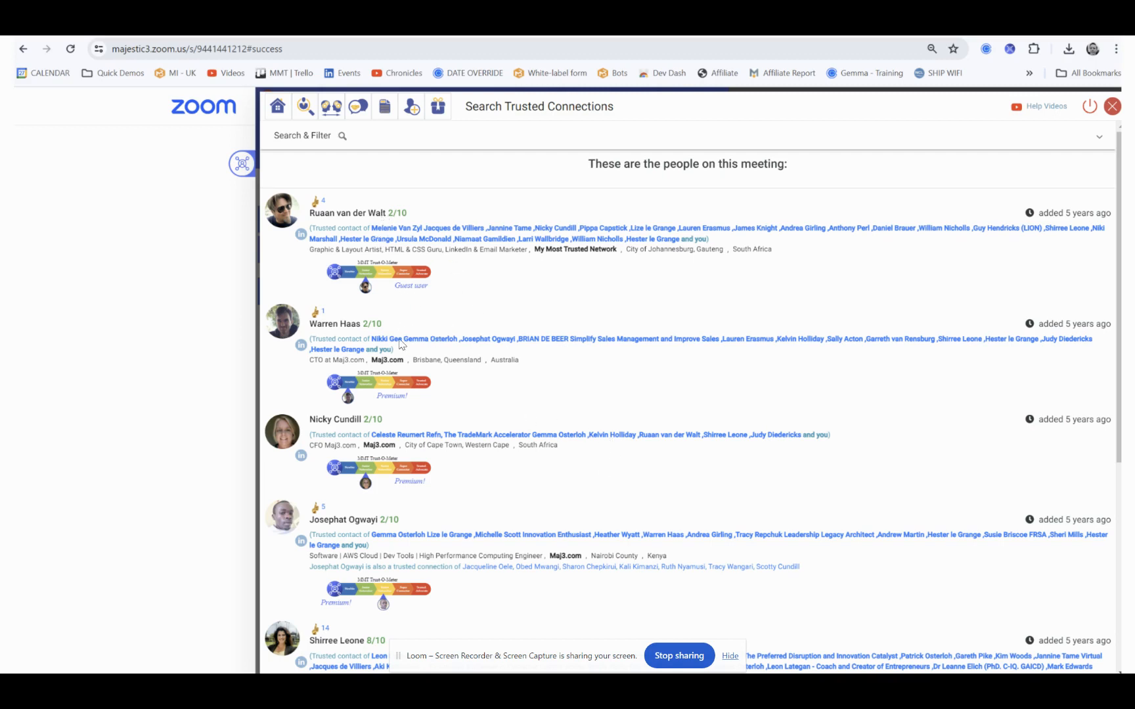
mouse_move(360, 646)
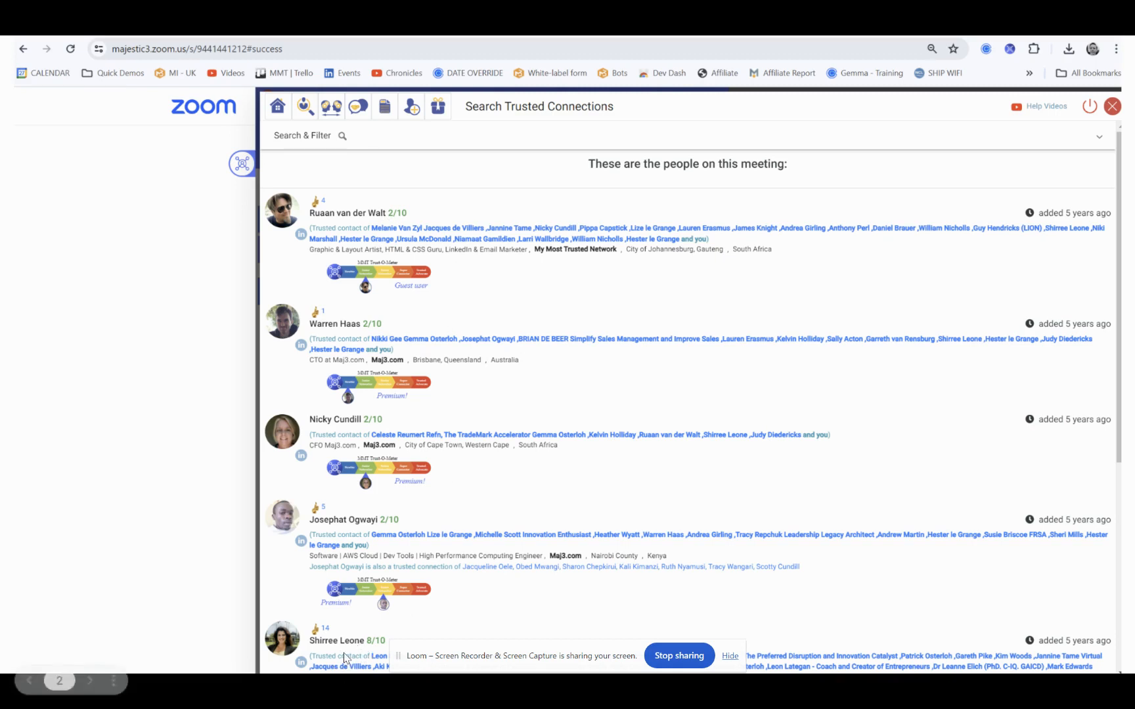
mouse_move(564, 567)
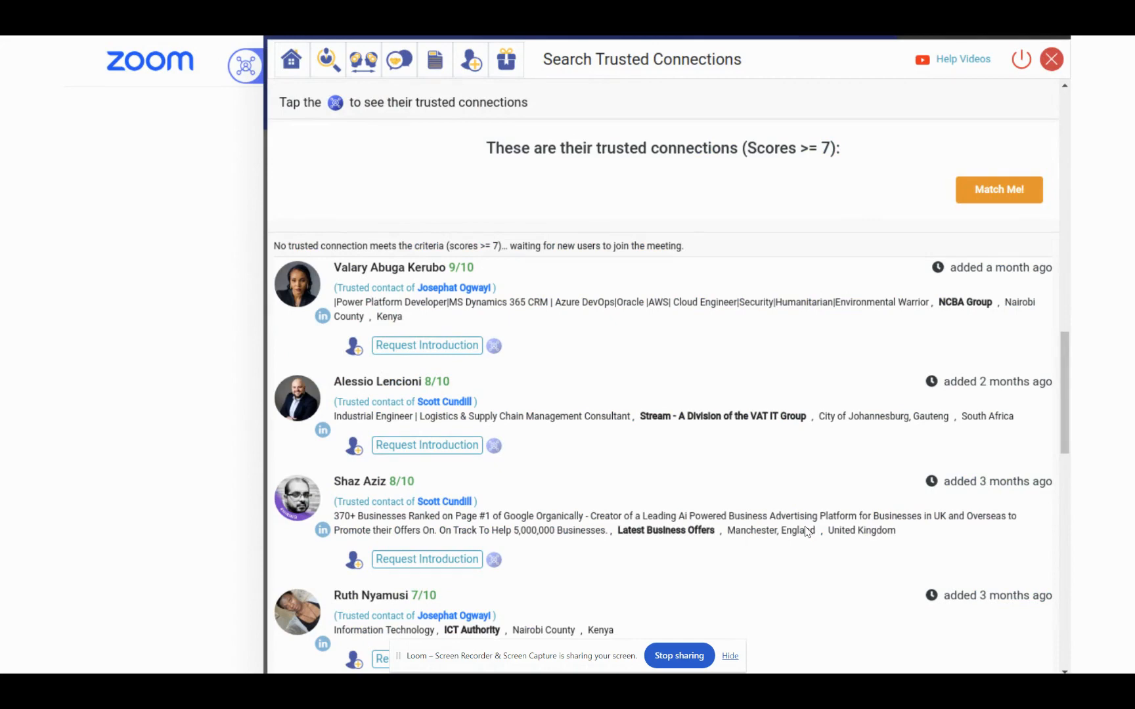
mouse_move(719, 391)
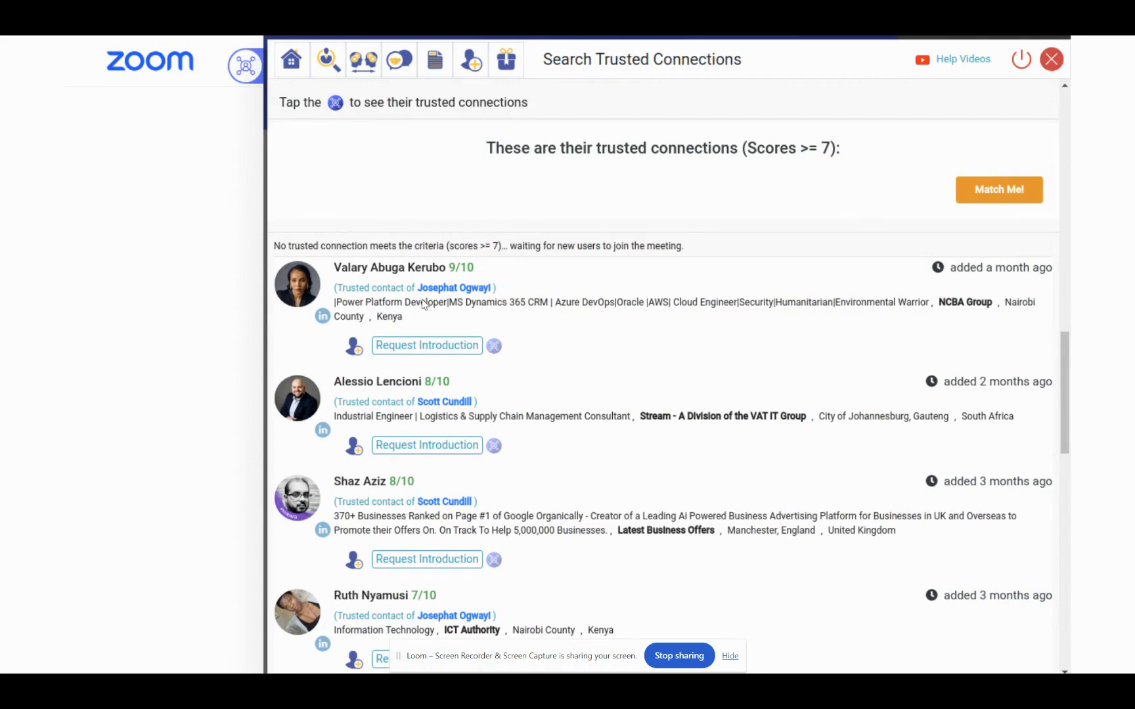
mouse_move(354, 498)
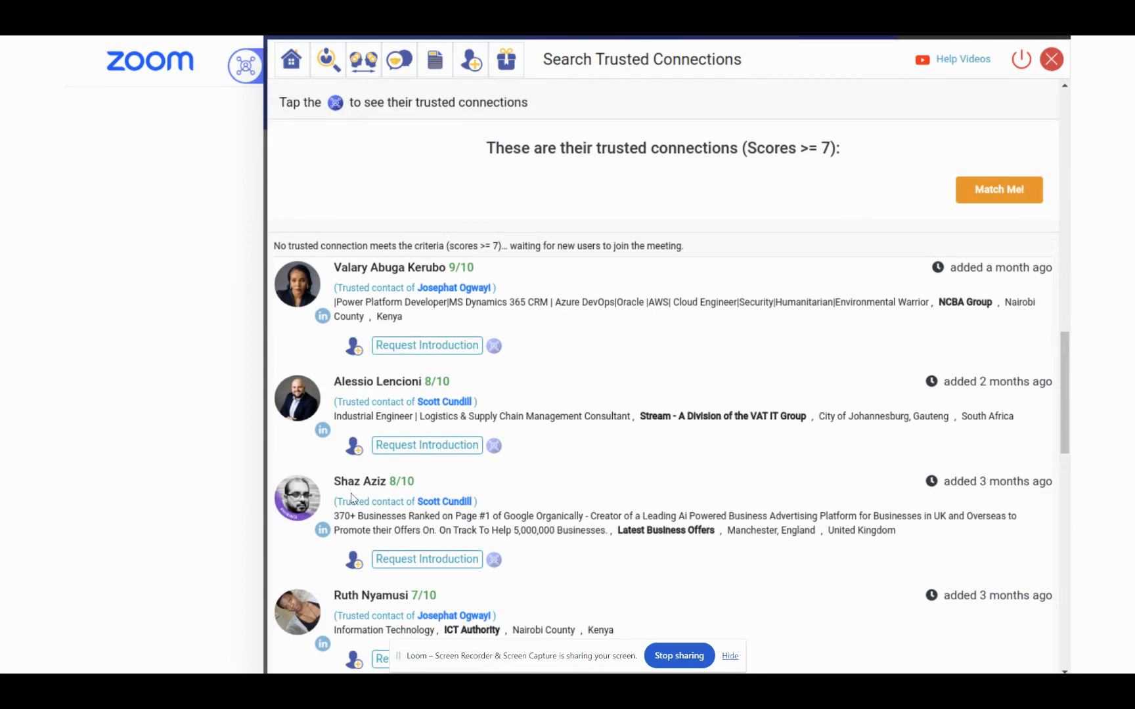
mouse_move(601, 491)
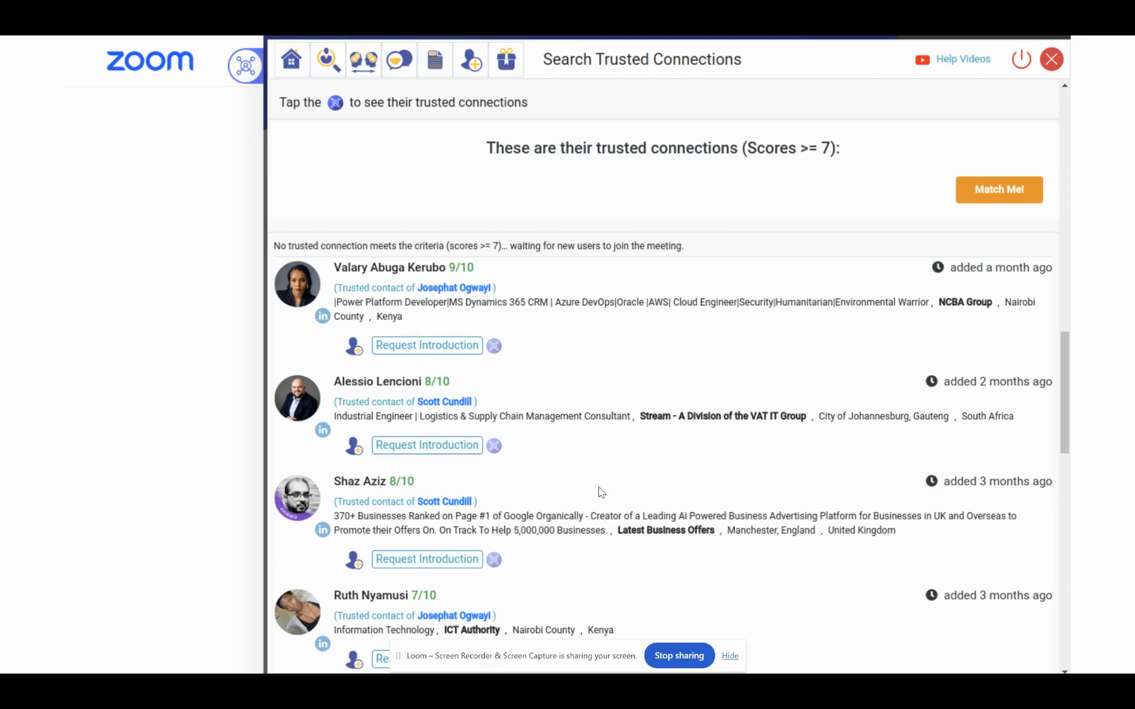
mouse_move(647, 505)
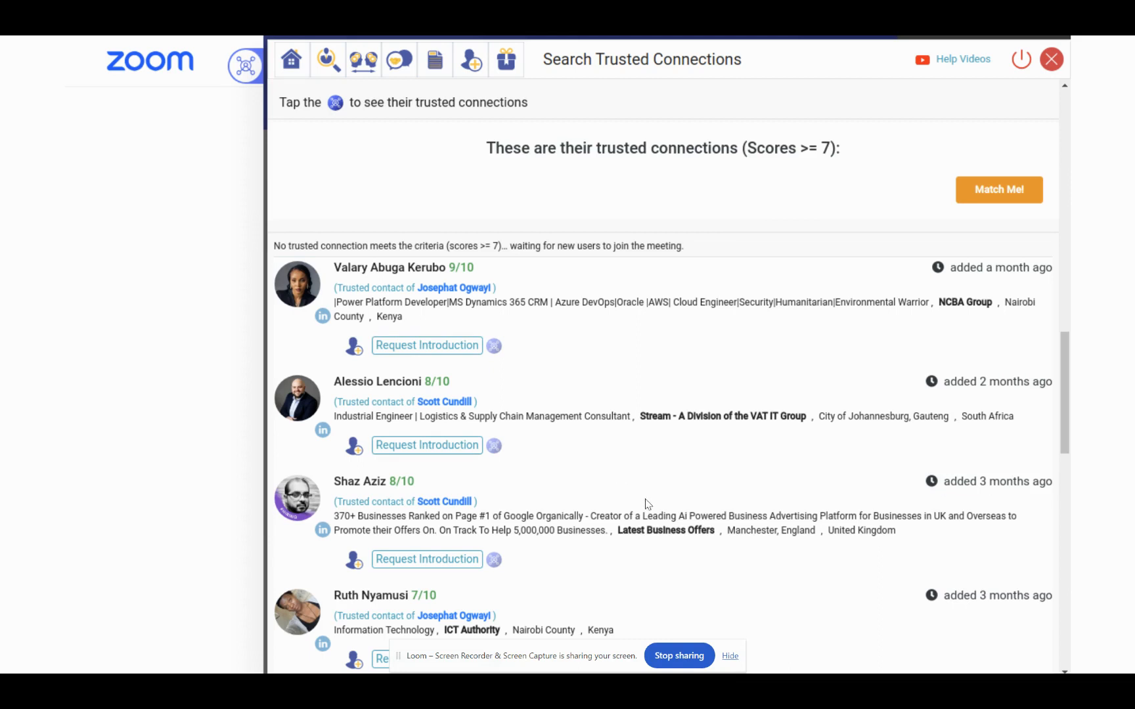
mouse_move(571, 423)
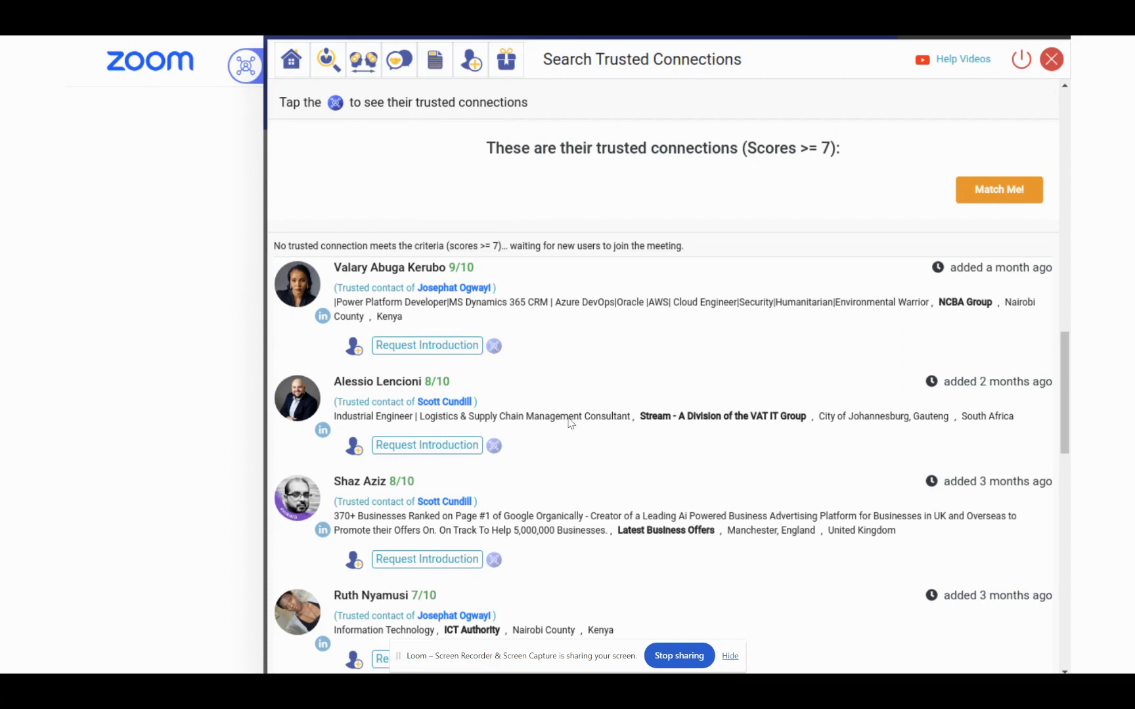
mouse_move(434, 466)
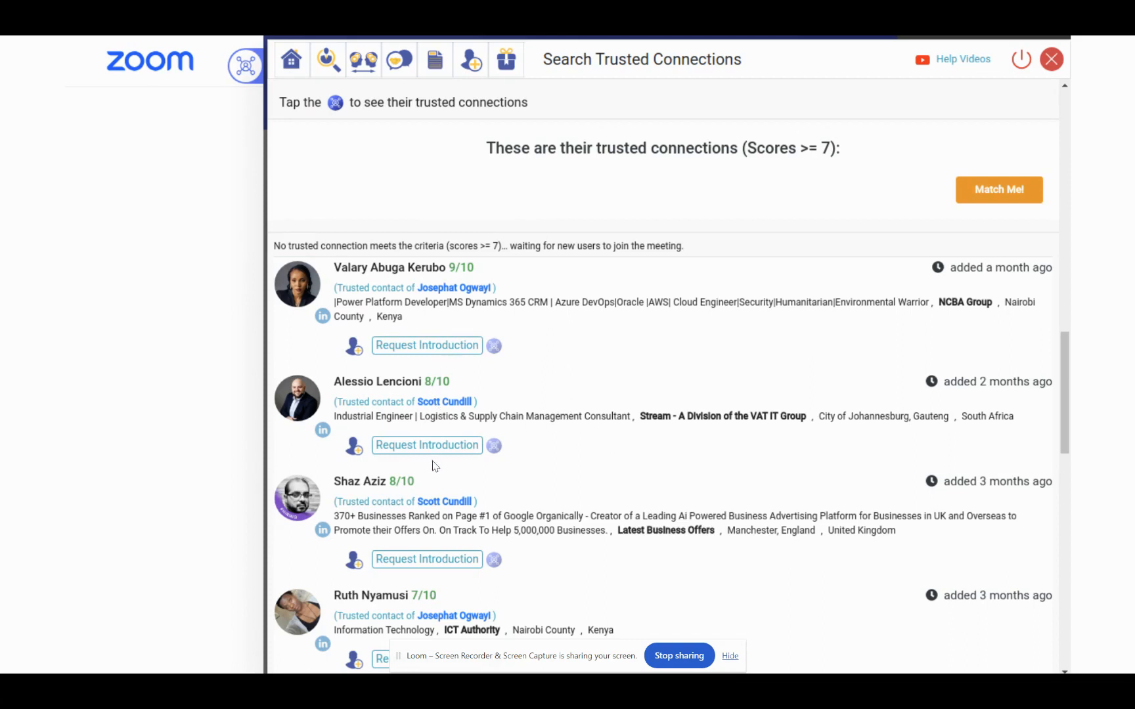
mouse_move(665, 444)
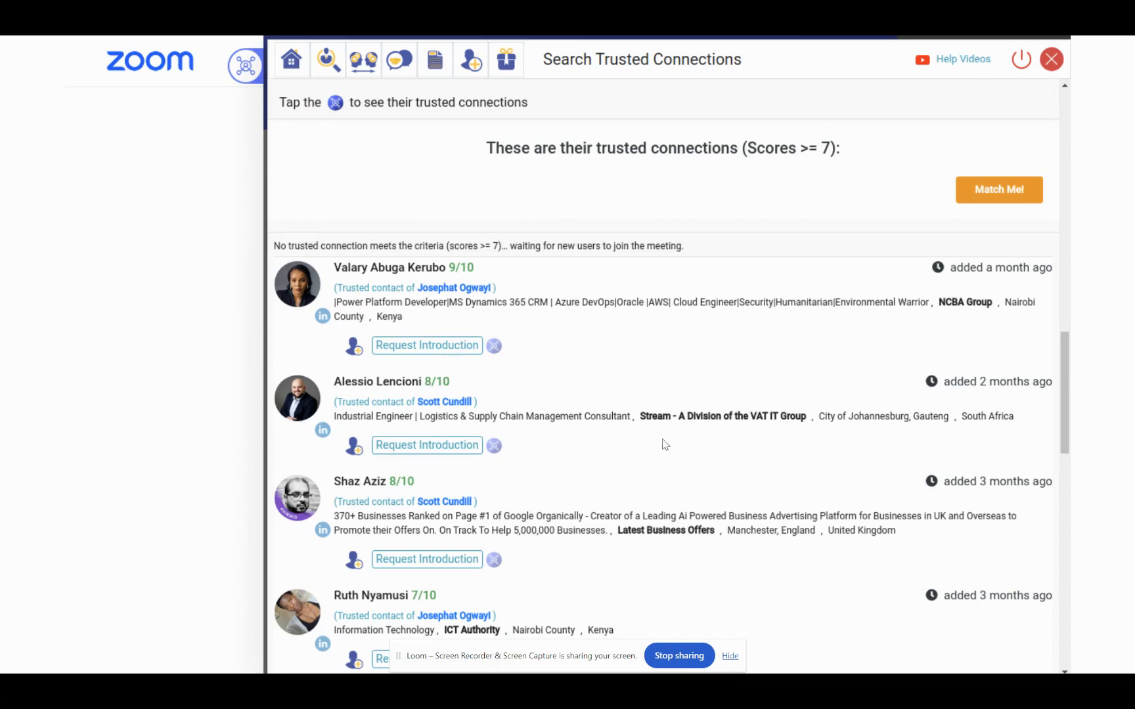